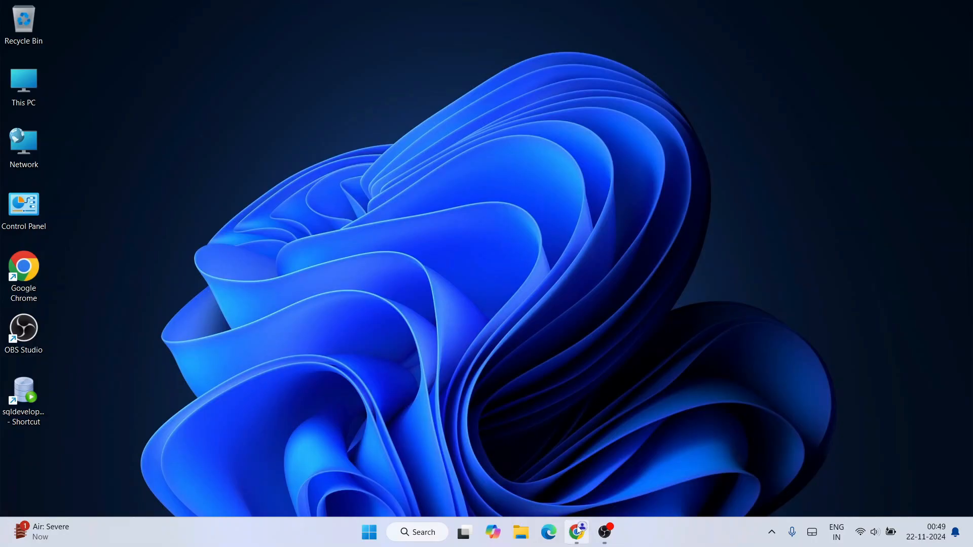
Search Google for 'php download' in Chrome and open the Downloads - PHP result.
click(575, 531)
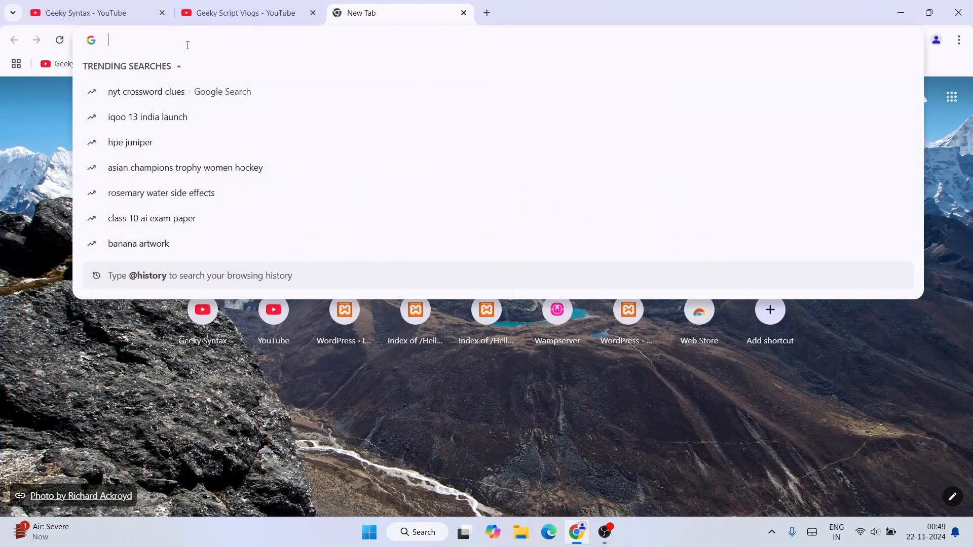
text(php)
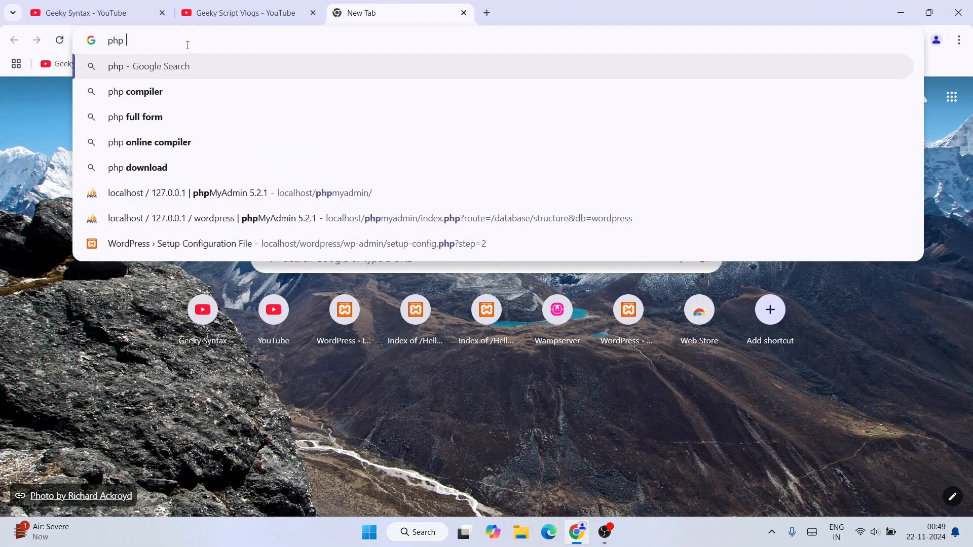
click(137, 167)
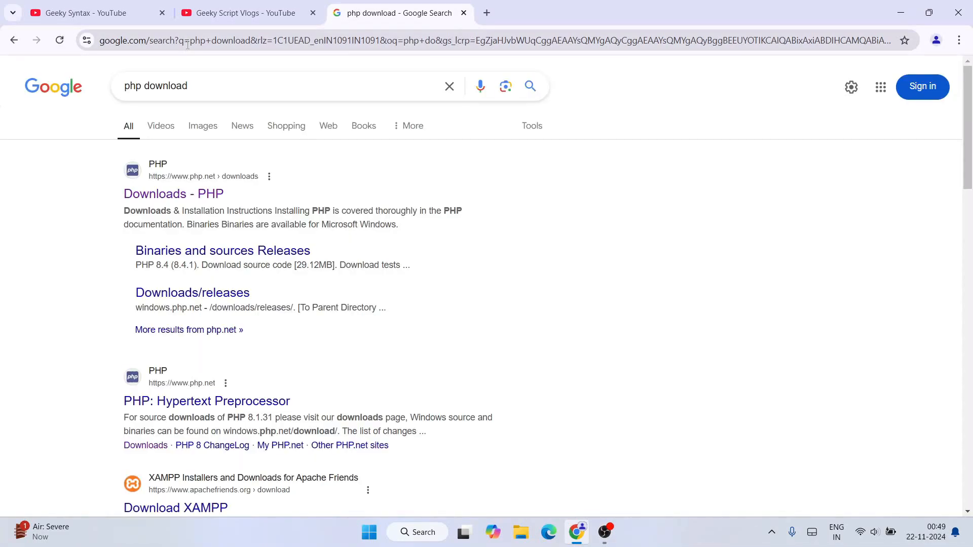
mouse_move(174, 193)
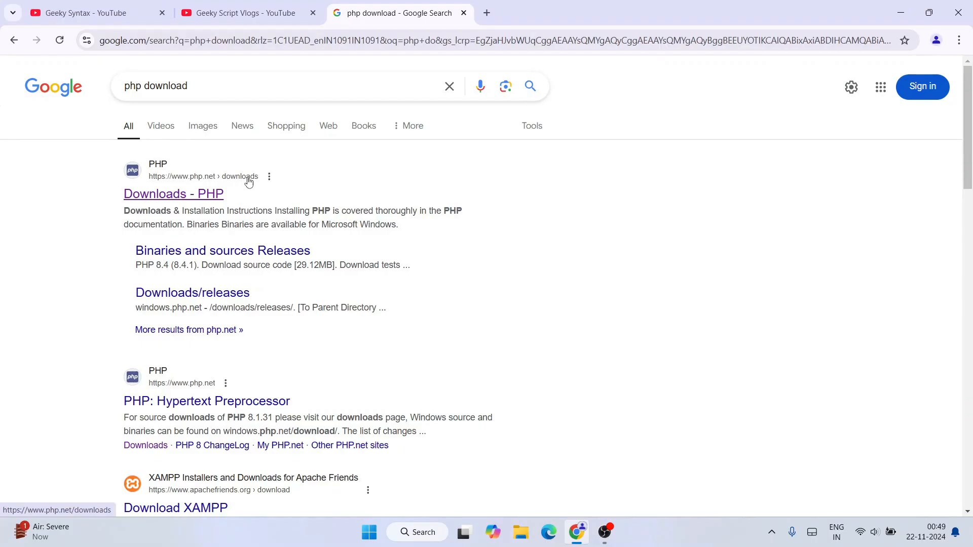
mouse_move(167, 201)
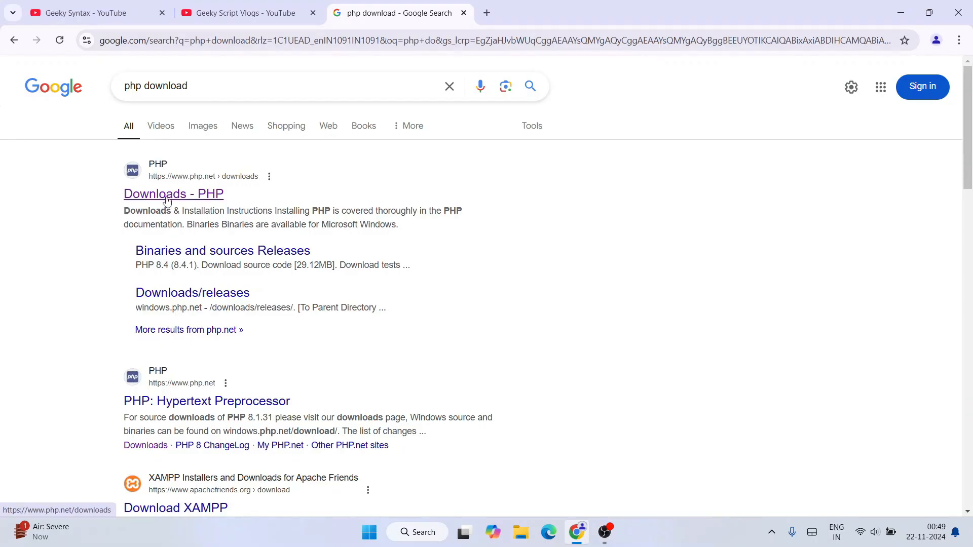
click(173, 193)
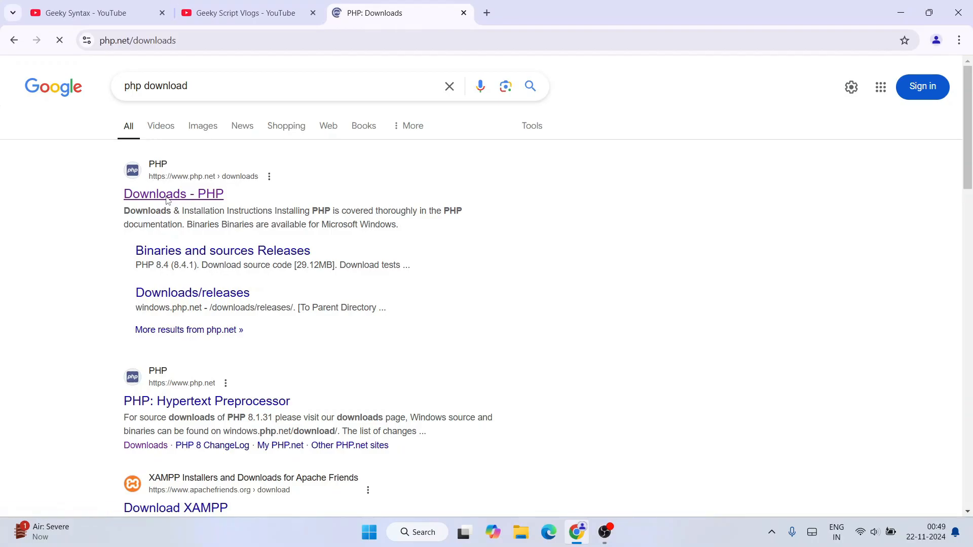
Scroll the php.net downloads page and follow the Windows downloads link for PHP 8.4.1.
click(174, 193)
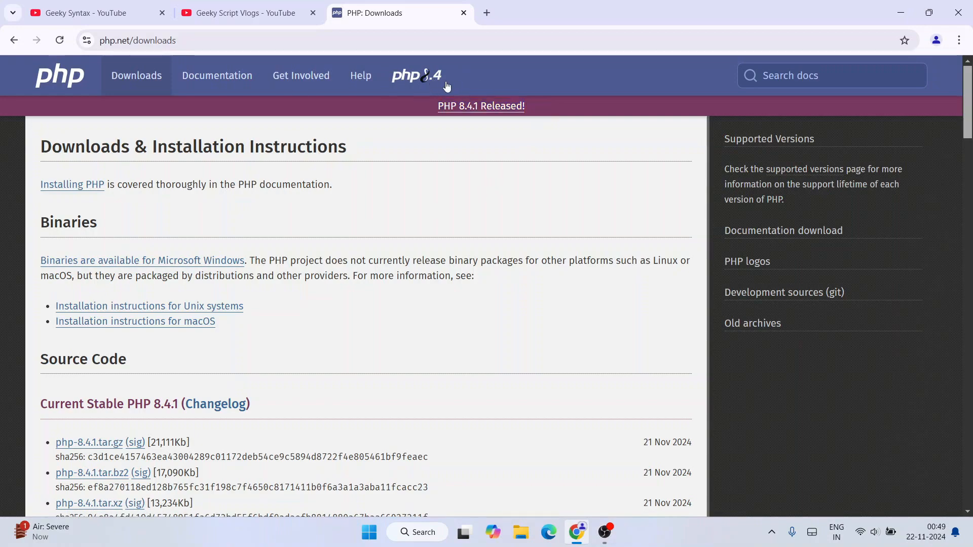
scroll(down, 3)
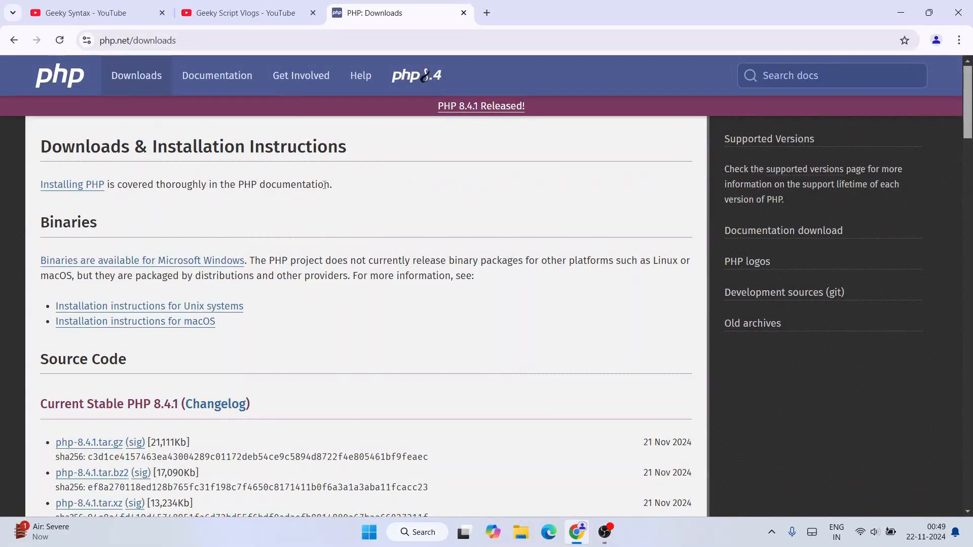
scroll(down, 3)
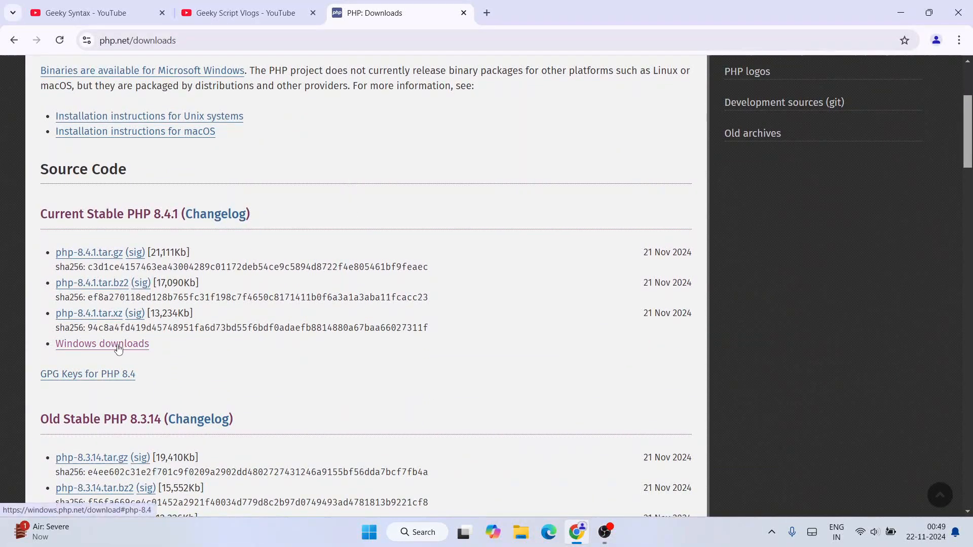
click(101, 343)
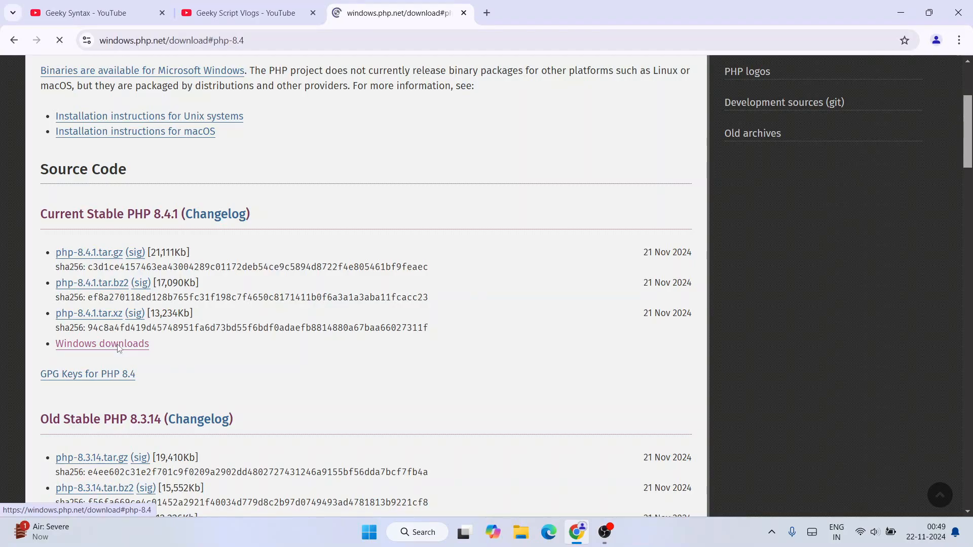
Download the VS17 x64 Thread Safe zip of PHP 8.4.1, then minimise Chrome.
click(102, 343)
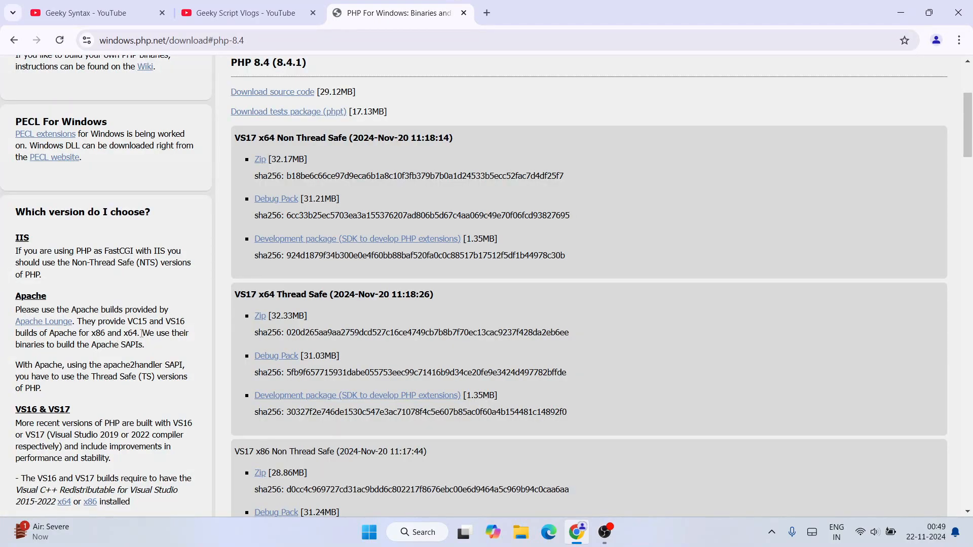
mouse_move(444, 89)
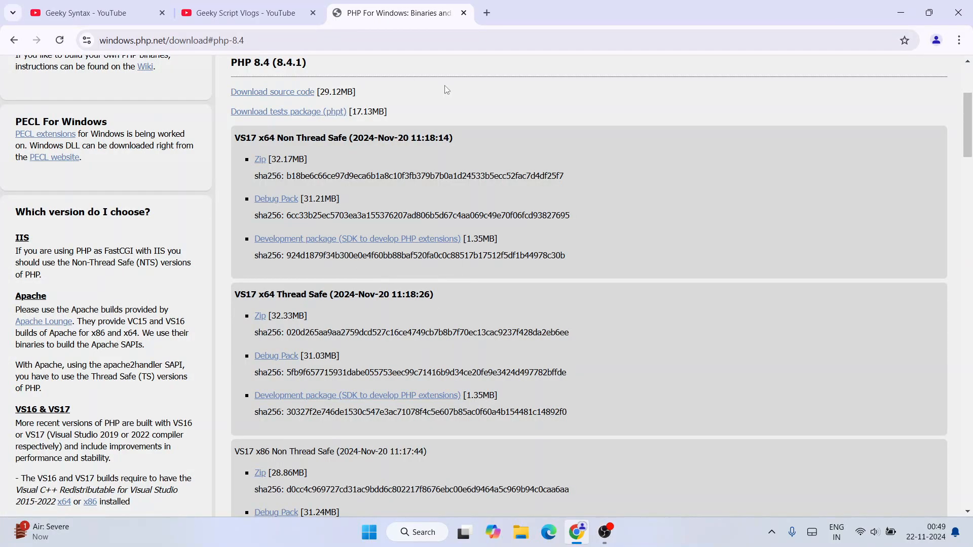
scroll(down, 3)
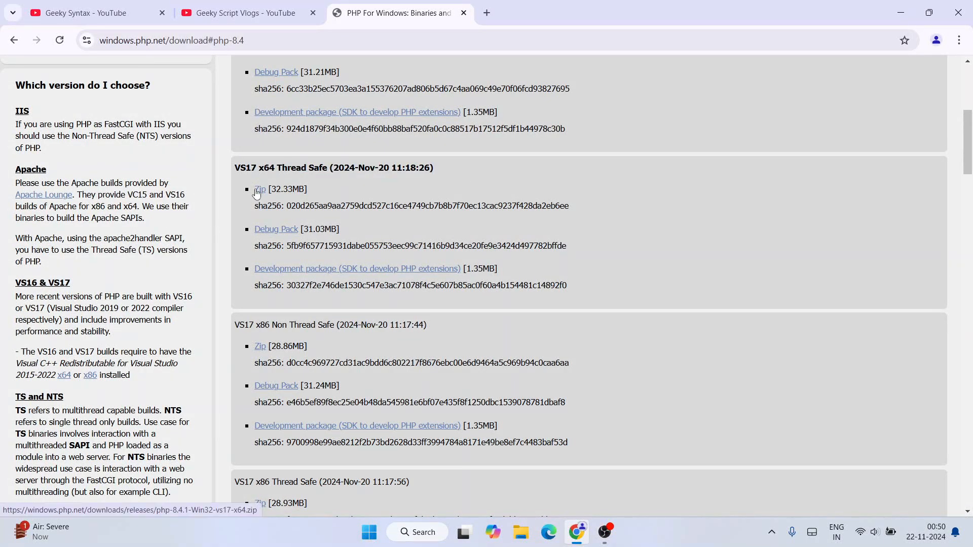
click(259, 189)
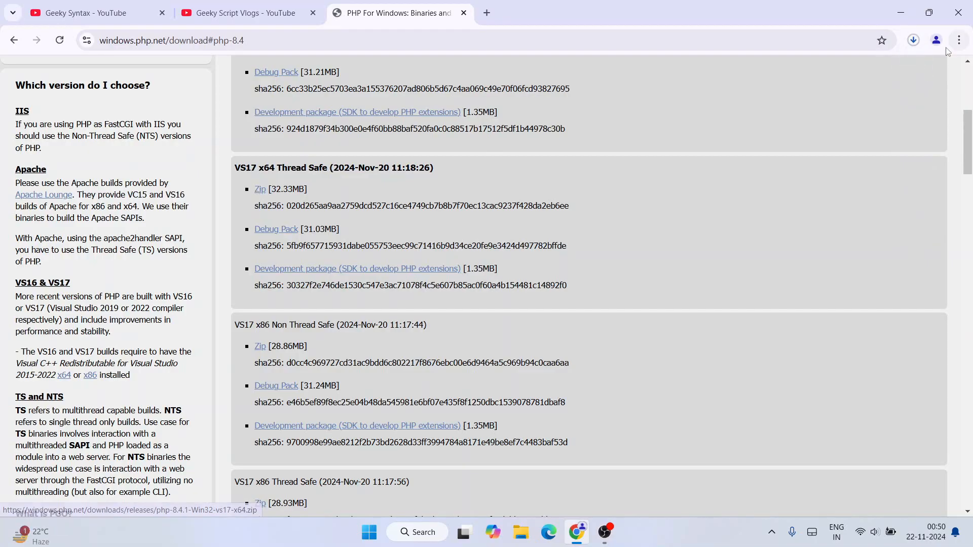
click(912, 39)
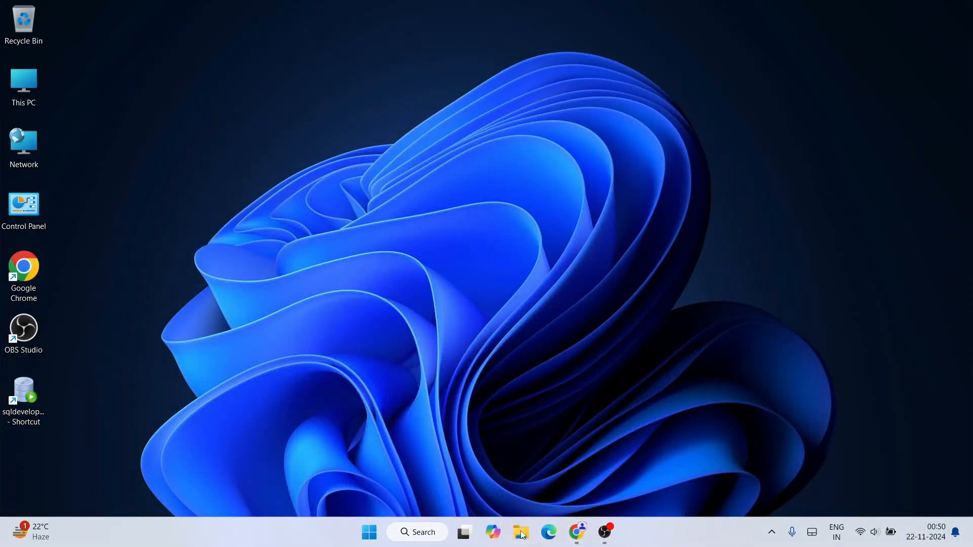
Extract the downloaded PHP zip with Extract All into its default folder.
click(520, 531)
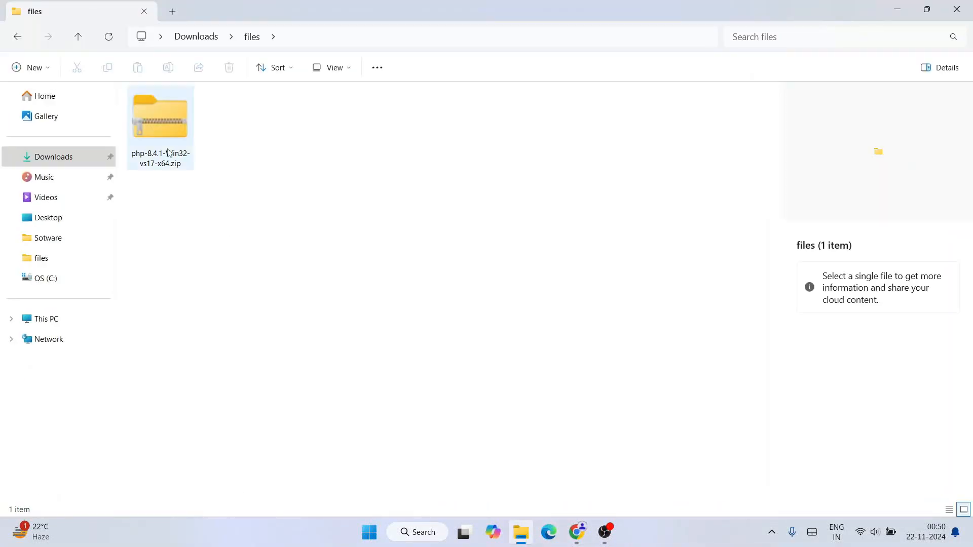
right_click(160, 118)
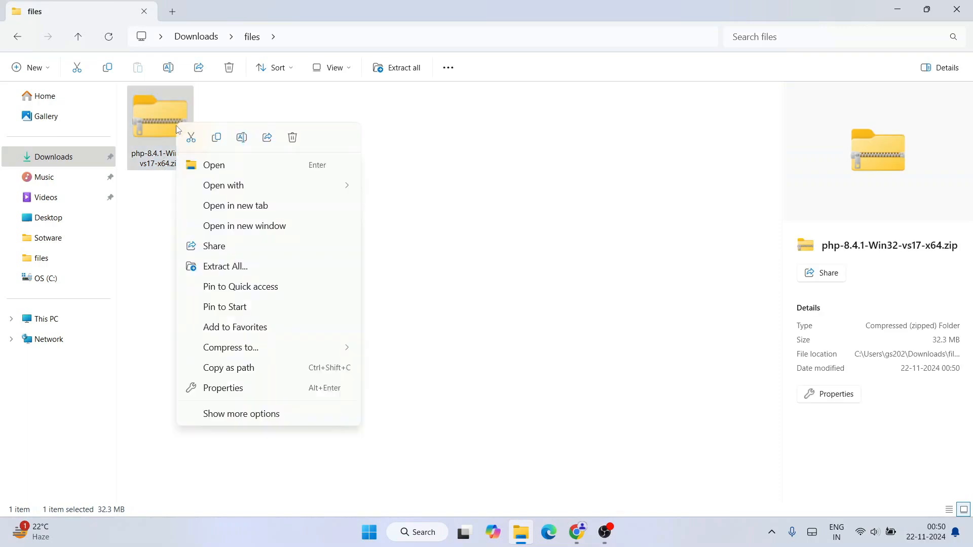
click(224, 265)
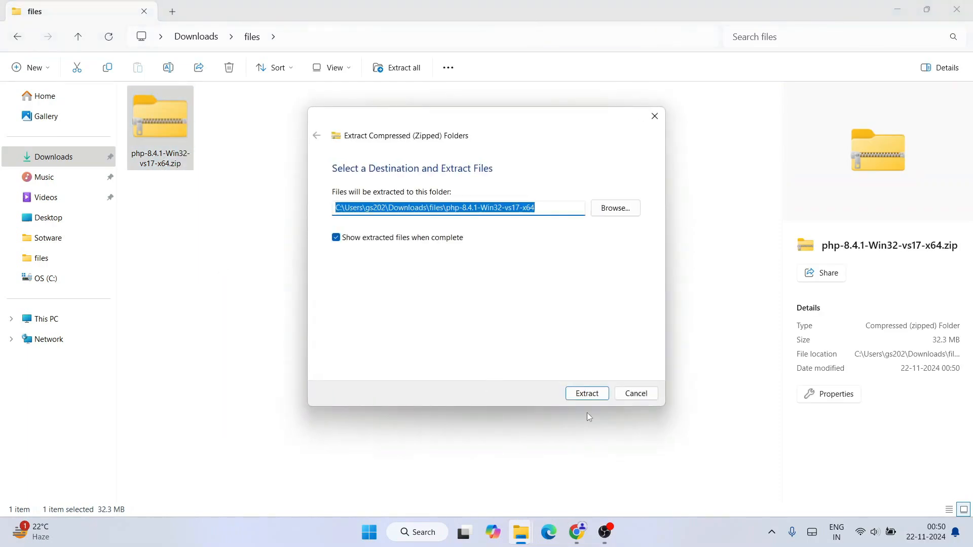
click(586, 392)
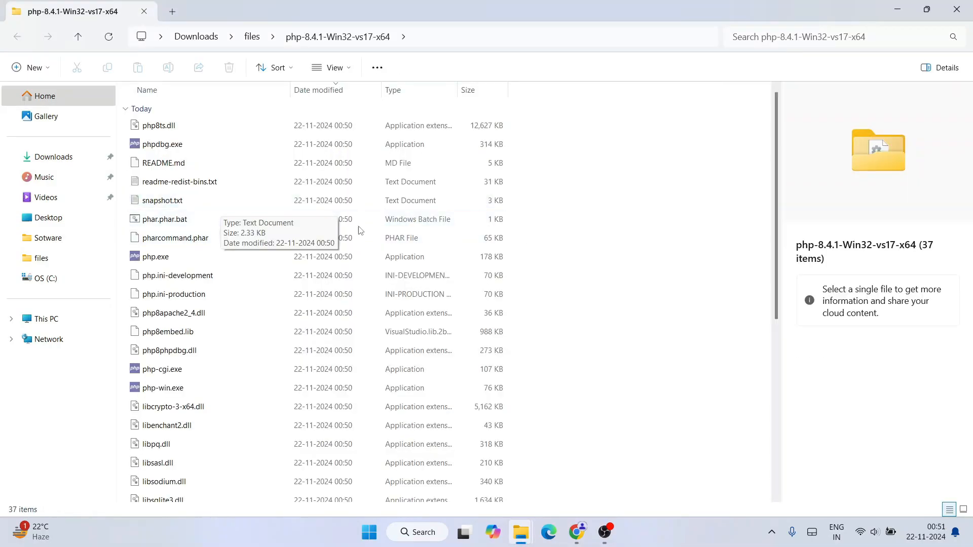
mouse_move(231, 88)
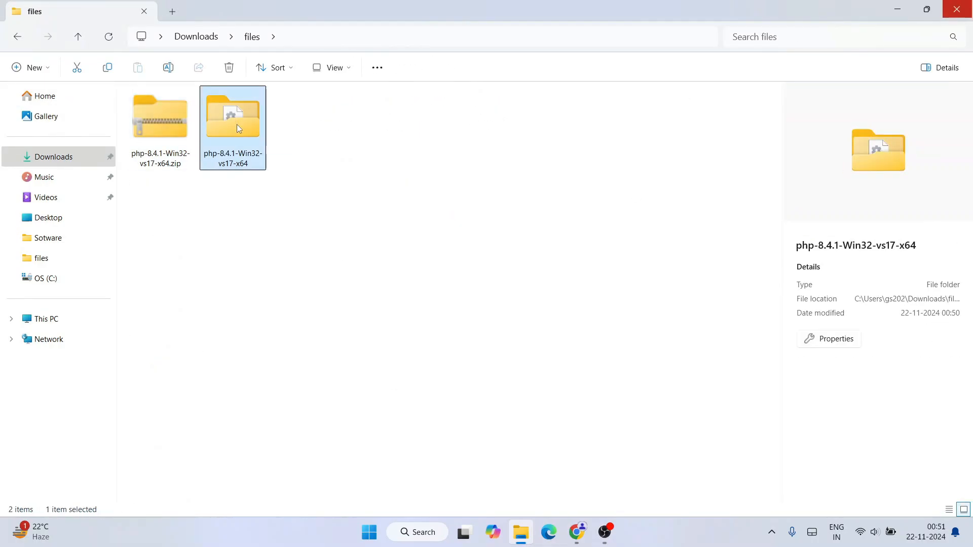
Rename the extracted PHP folder to php-8.4.1 and cut it for moving to C:.
double_click(233, 115)
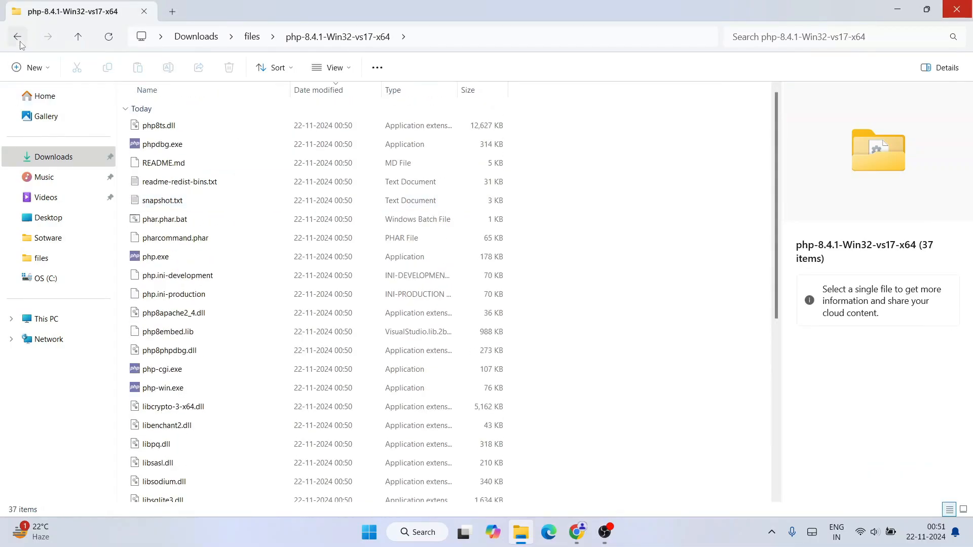
click(17, 37)
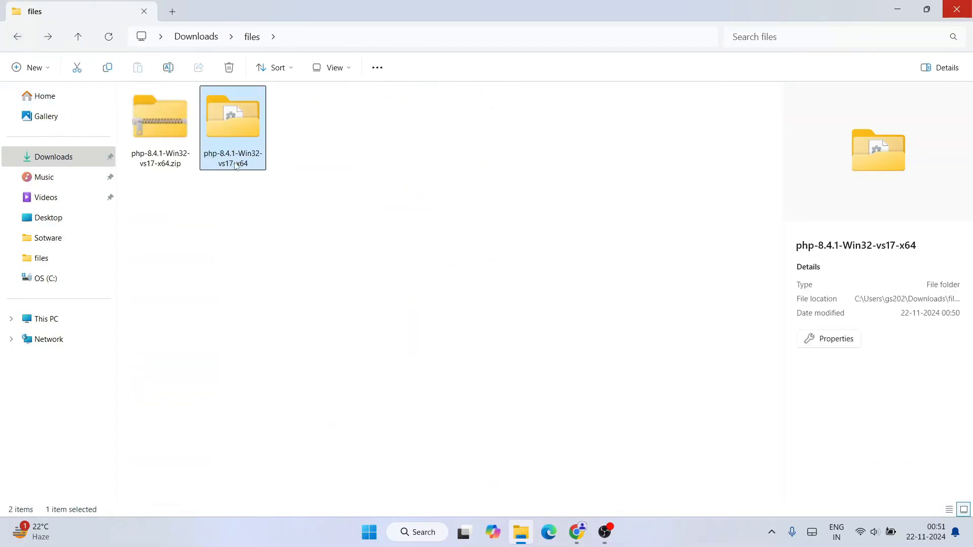
right_click(232, 118)
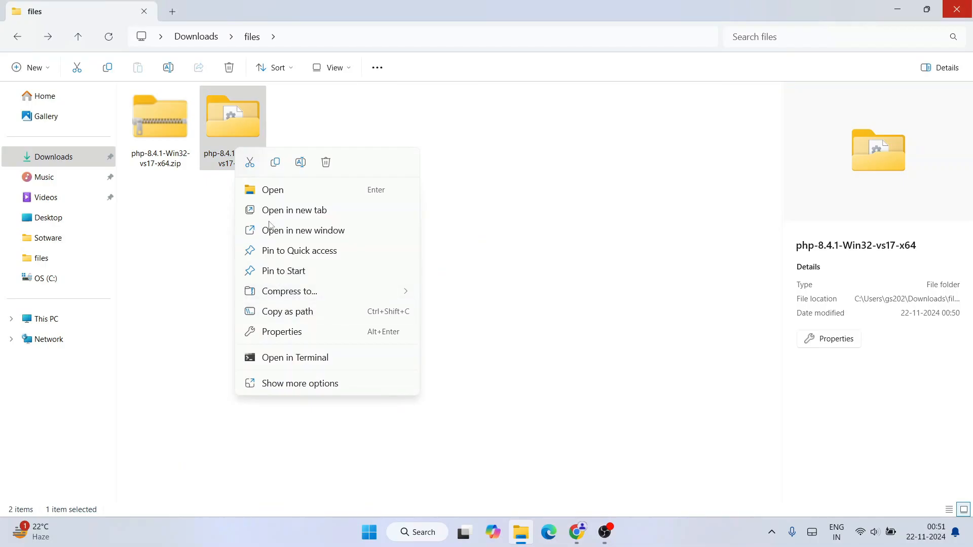
click(299, 383)
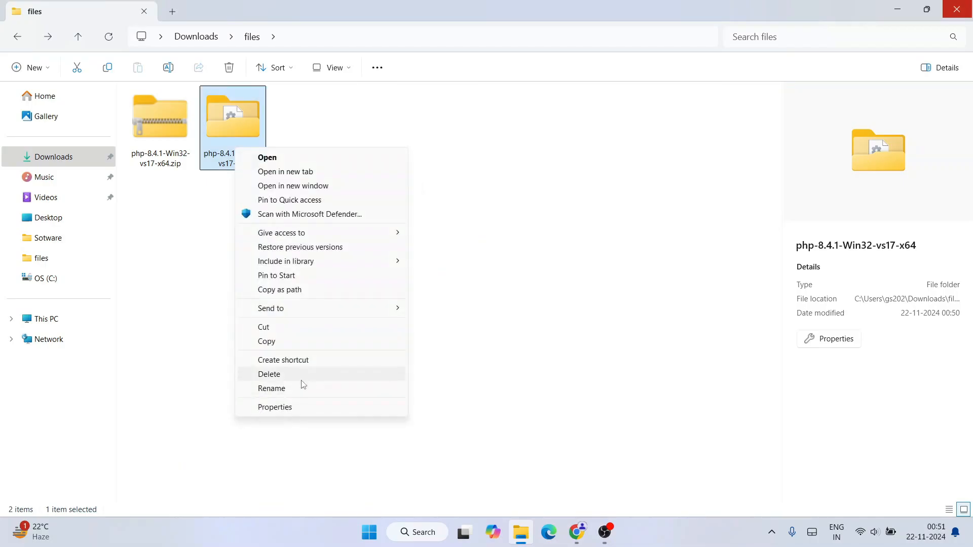
click(271, 388)
text(php-8.4.1)
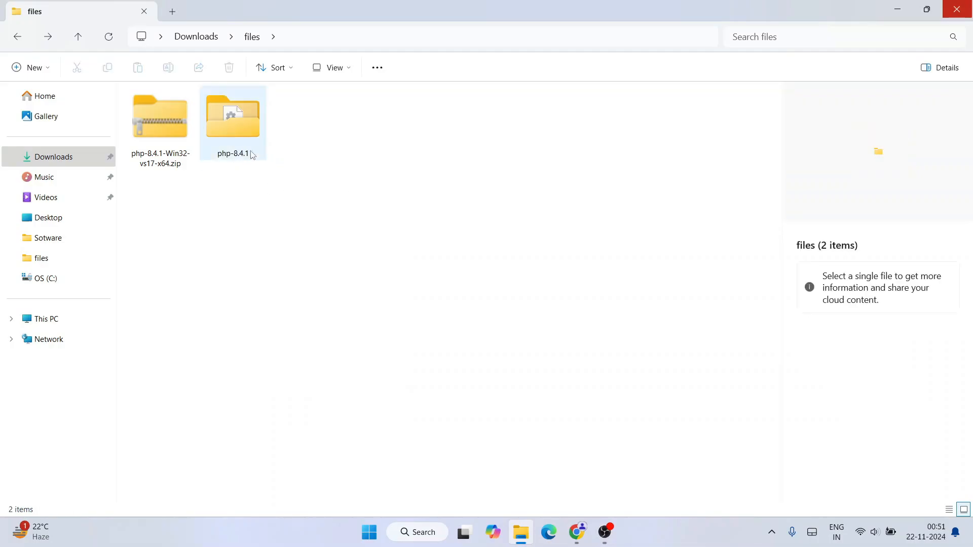
right_click(232, 116)
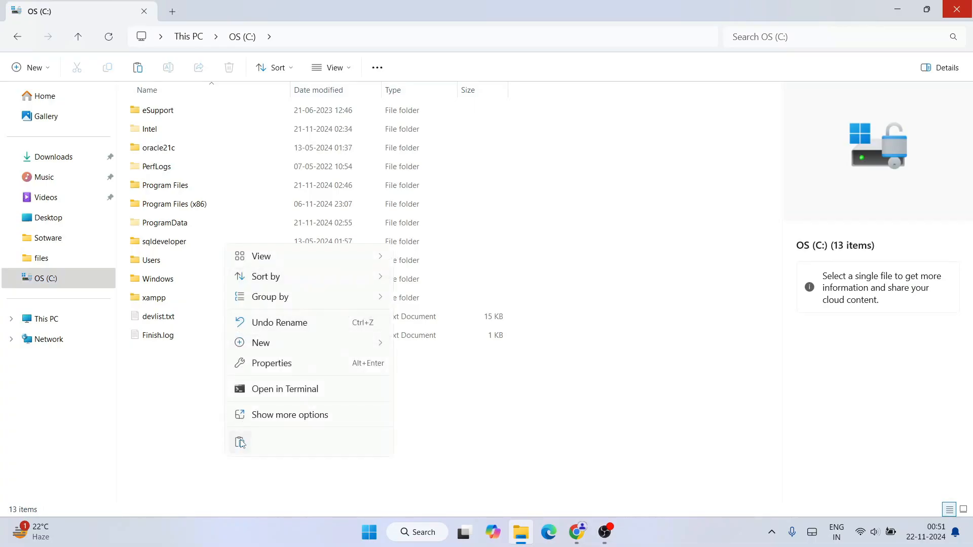
Paste php-8.4.1 into the root of C:, open it and copy its folder path.
click(241, 442)
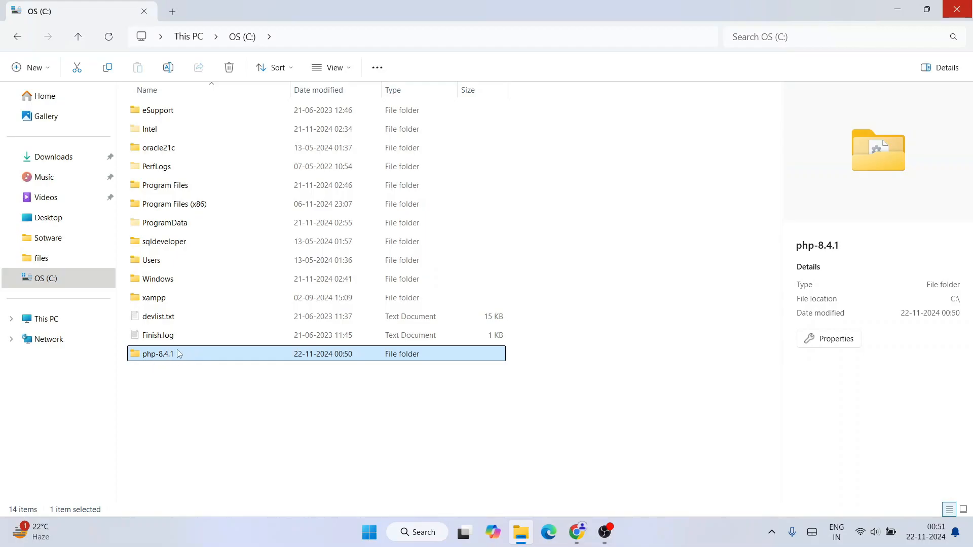
mouse_move(161, 358)
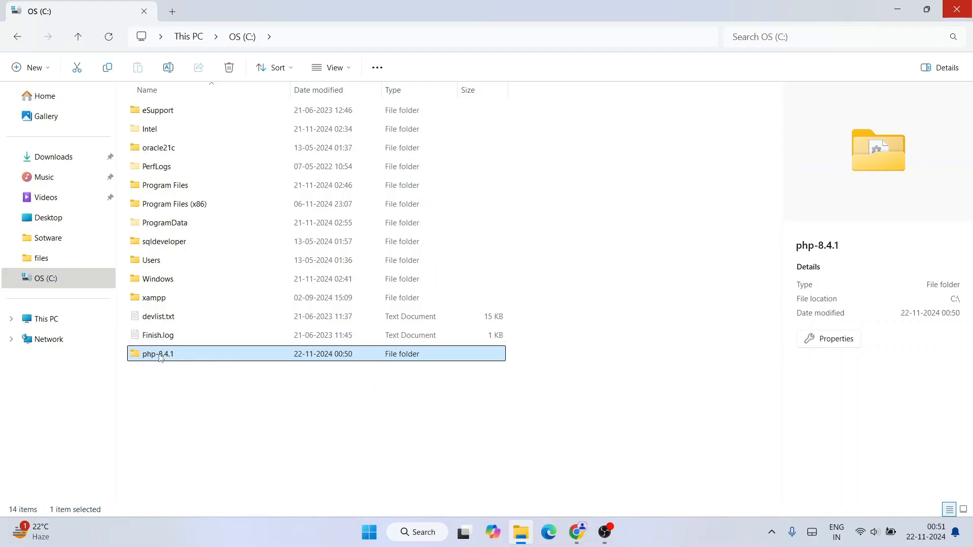
mouse_move(163, 365)
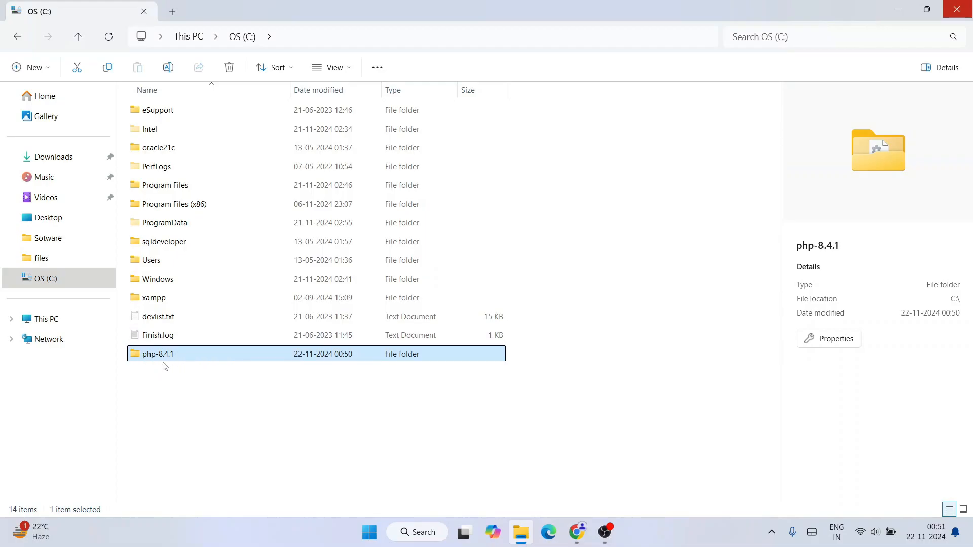
double_click(158, 354)
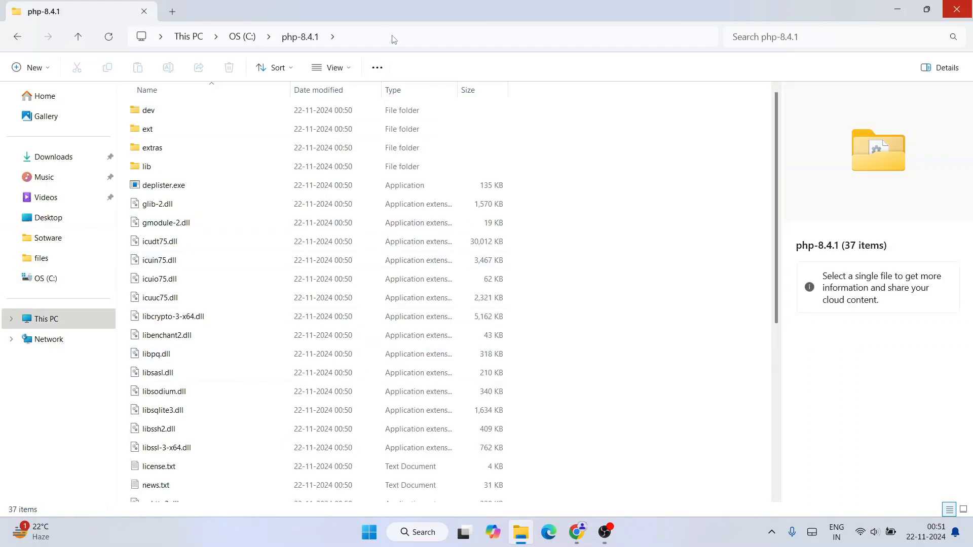
right_click(390, 36)
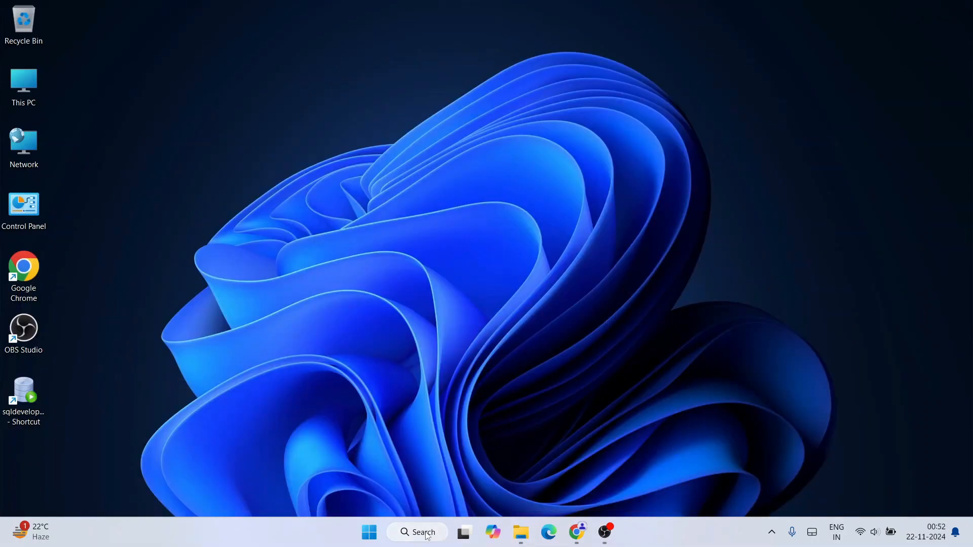
Search 'environment' and open the Environment Variables dialog from System Properties.
click(417, 533)
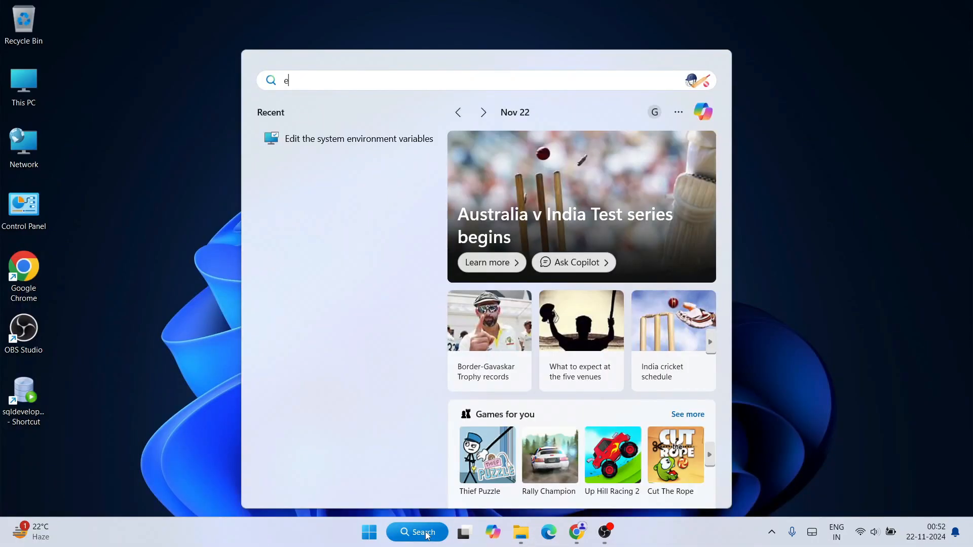
text(nviro)
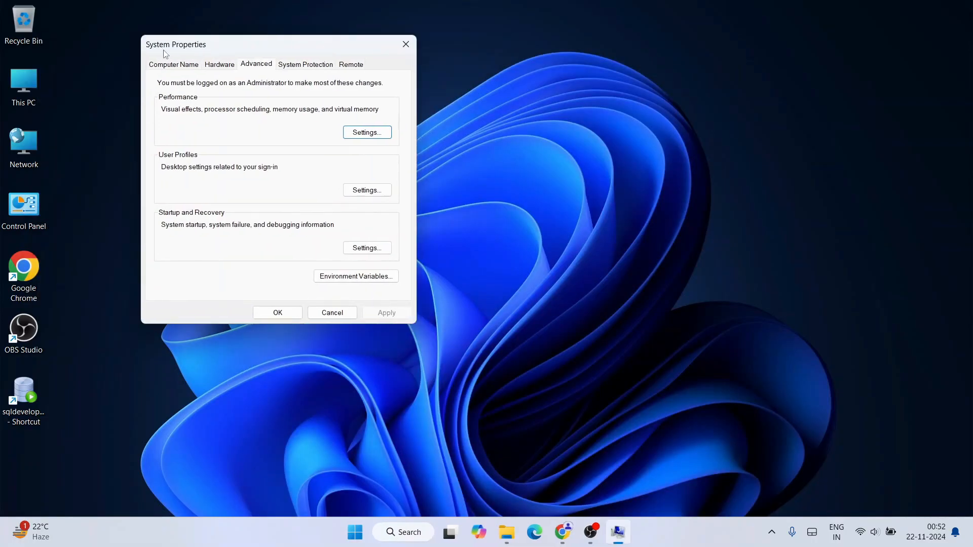
click(356, 276)
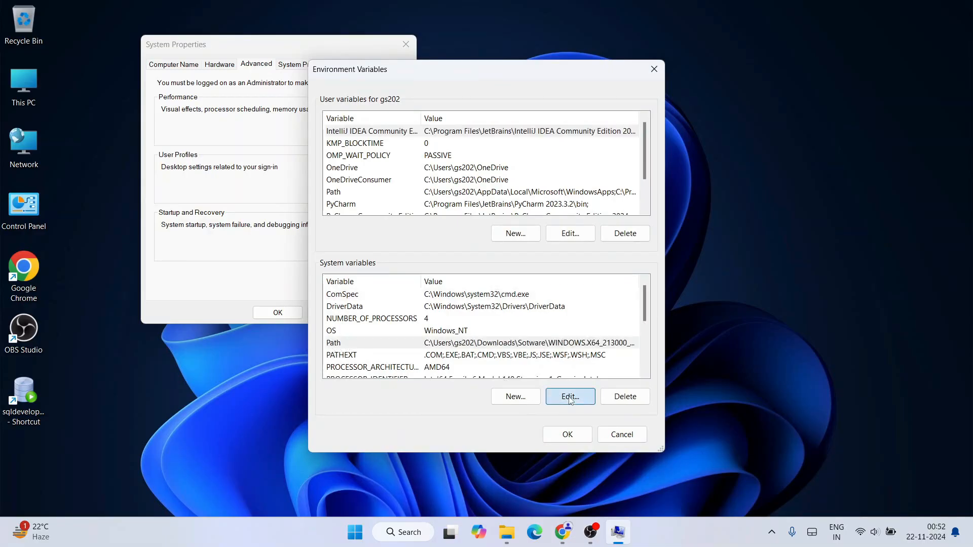
Add C:\php-8.4.1 as a new system Path entry and confirm both dialogs.
click(569, 396)
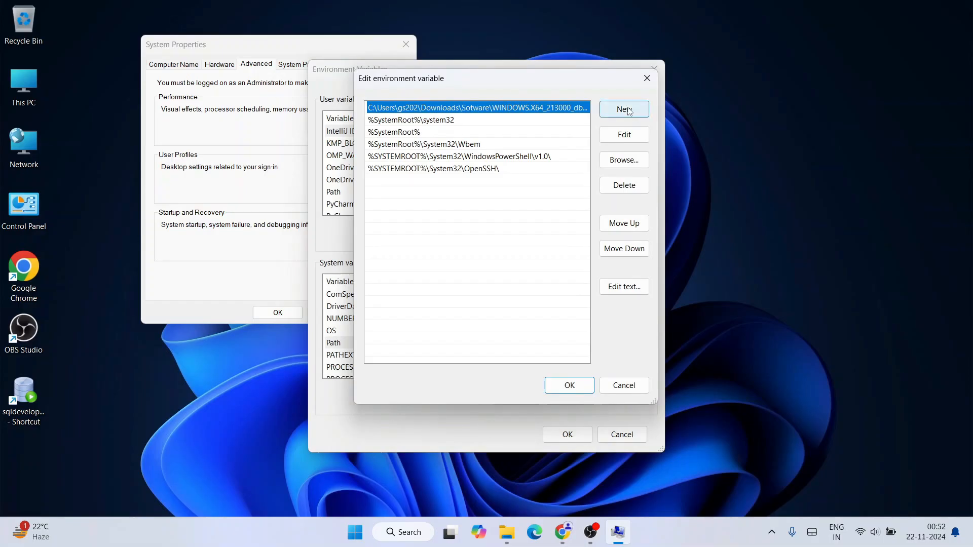
right_click(435, 180)
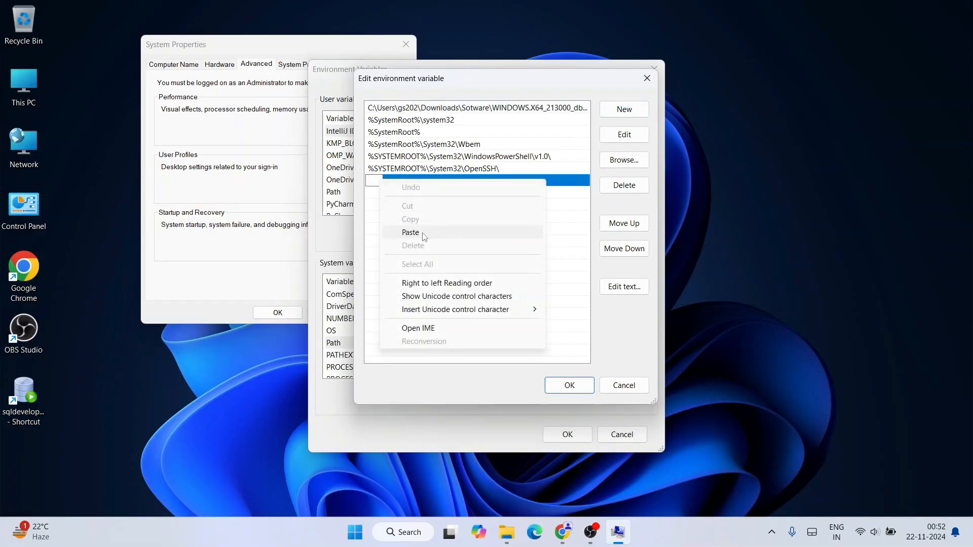
click(410, 232)
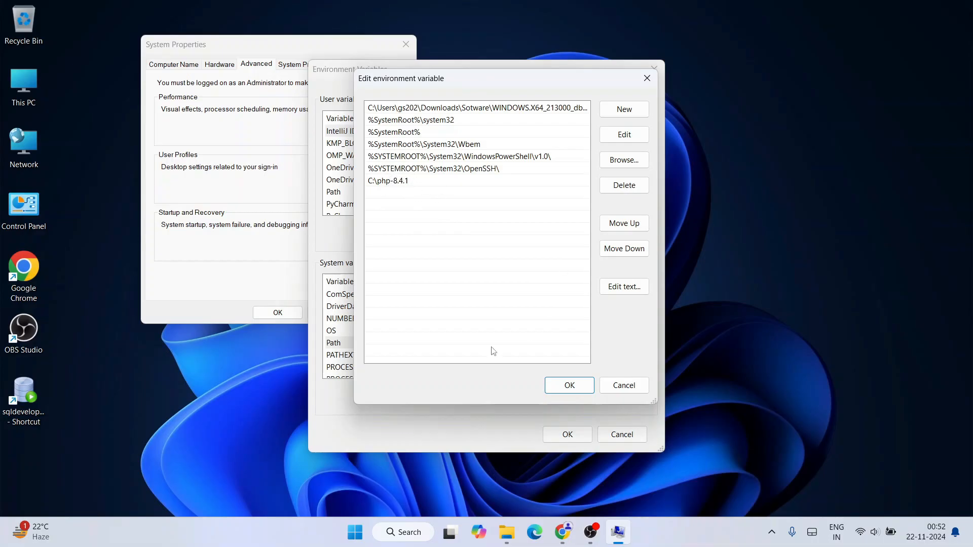
click(567, 385)
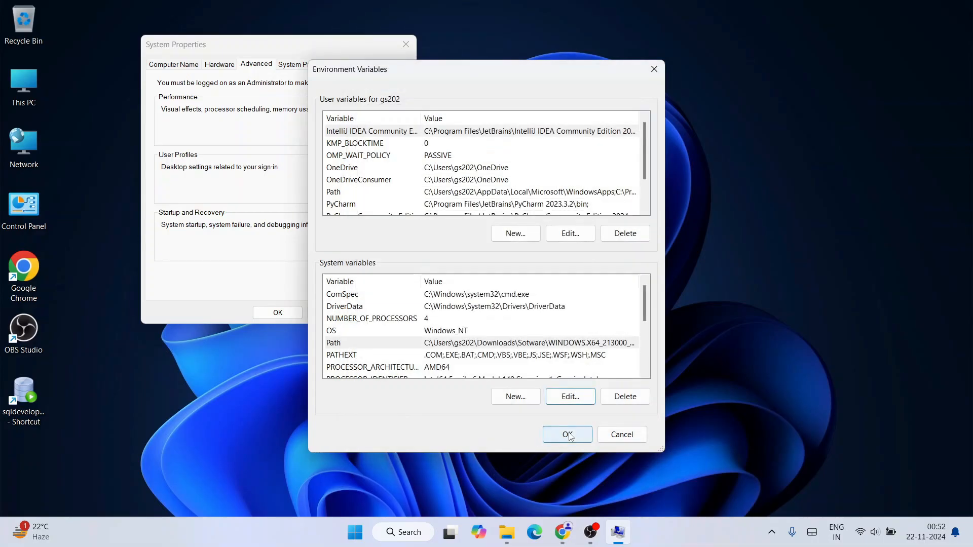
click(566, 434)
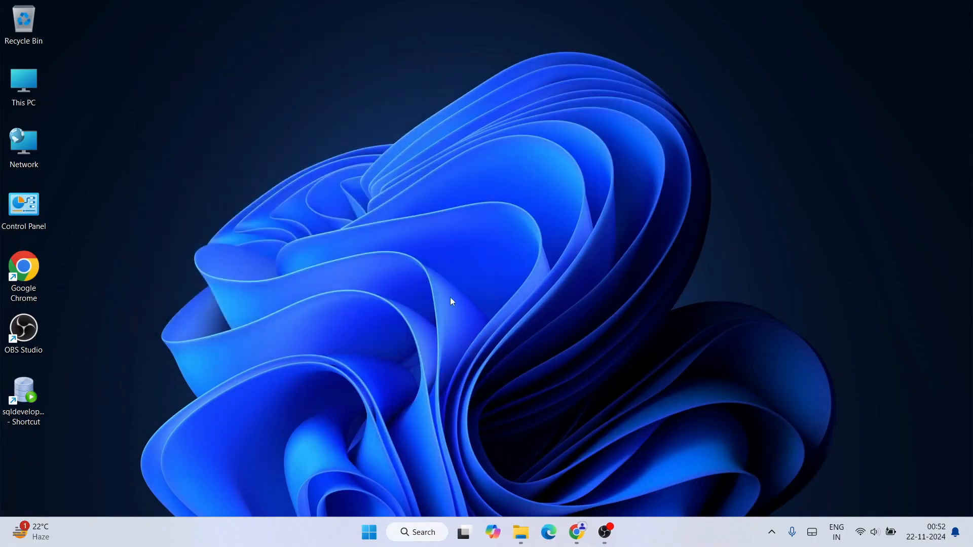
Open Command Prompt from search and run php --version.
click(417, 532)
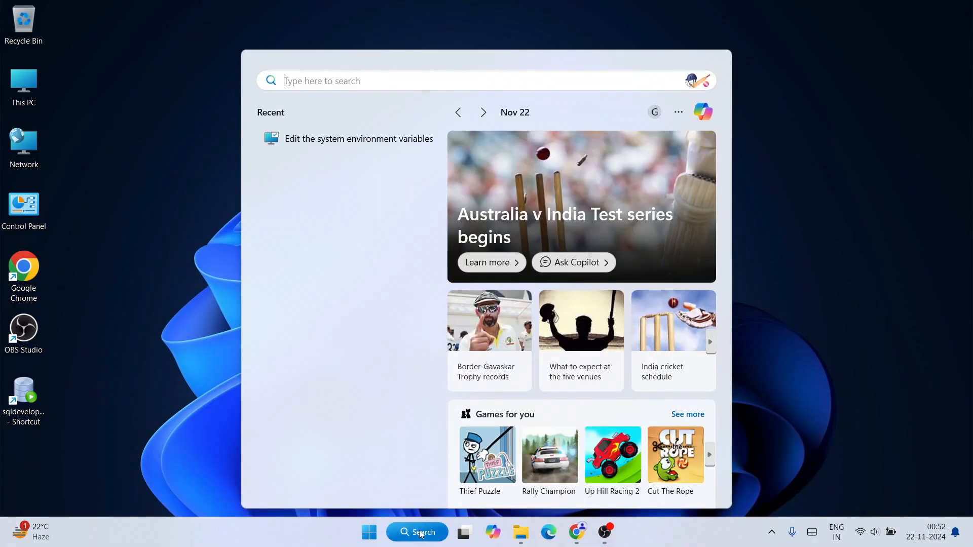
text(cmd)
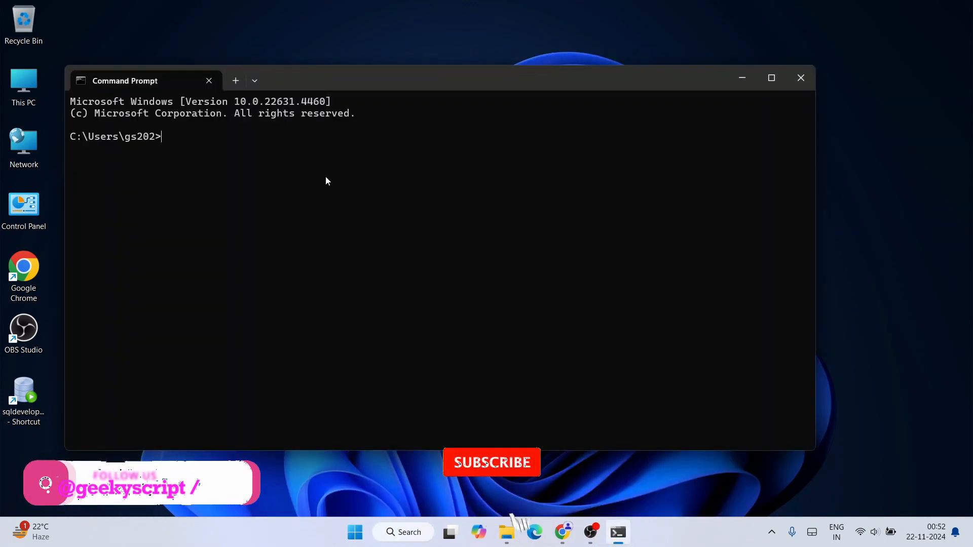
text(php)
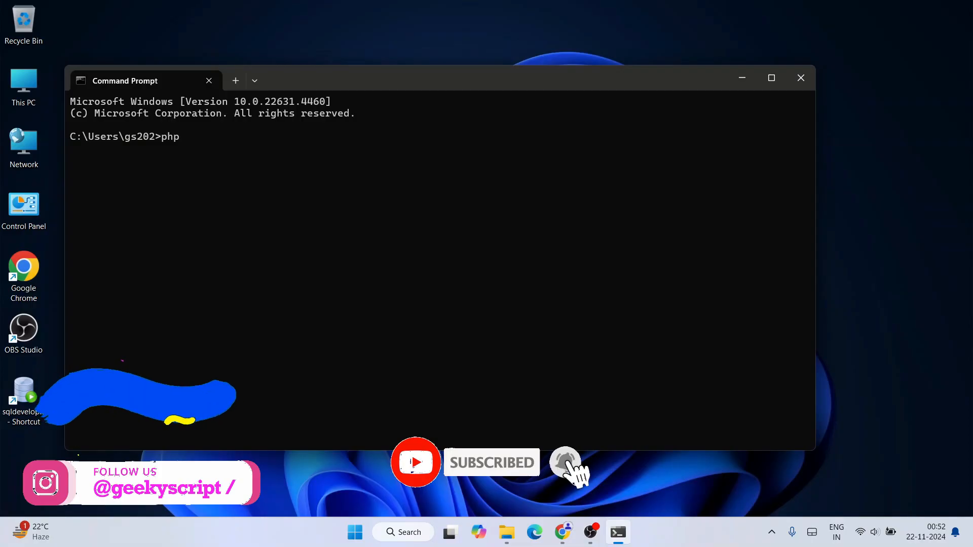
text(--version)
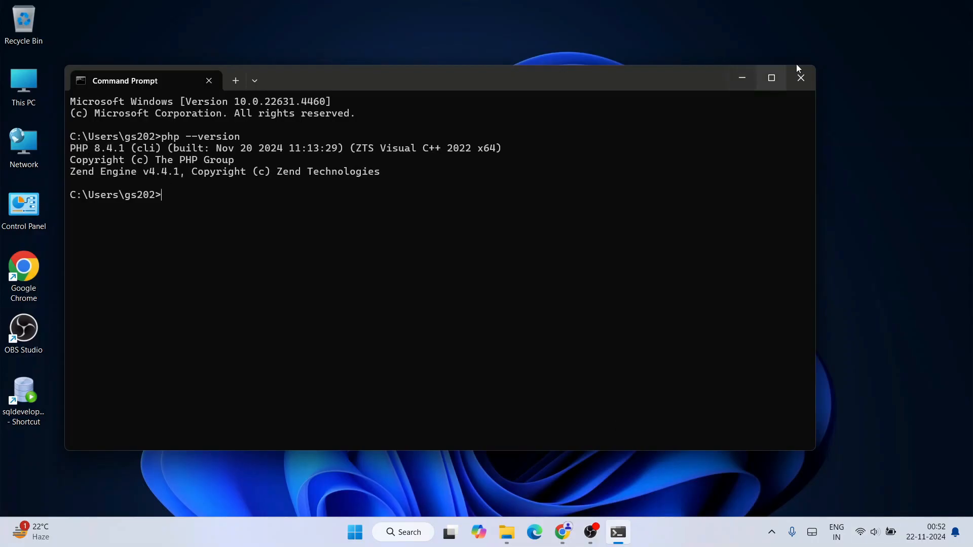
mouse_move(800, 77)
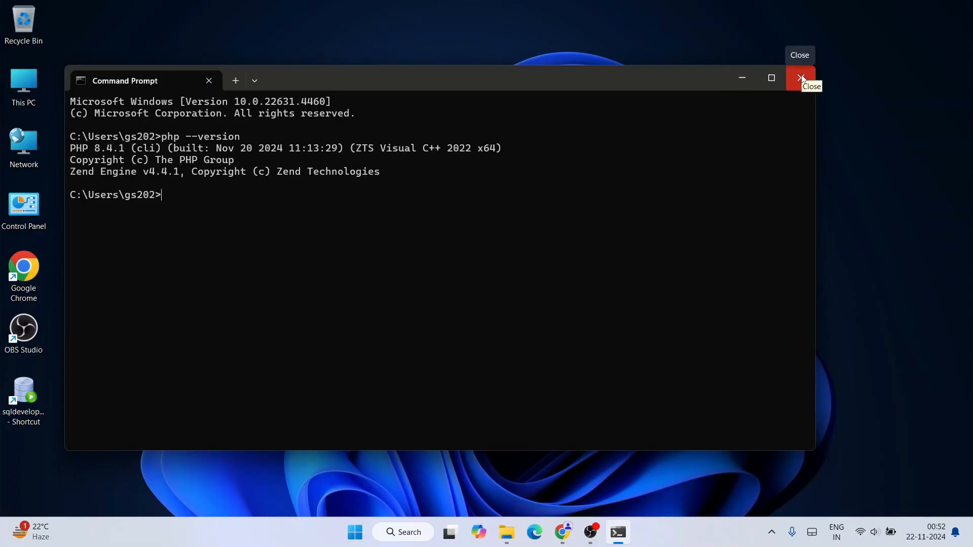
Close Command Prompt and create a new desktop folder named 'php projects'.
click(801, 79)
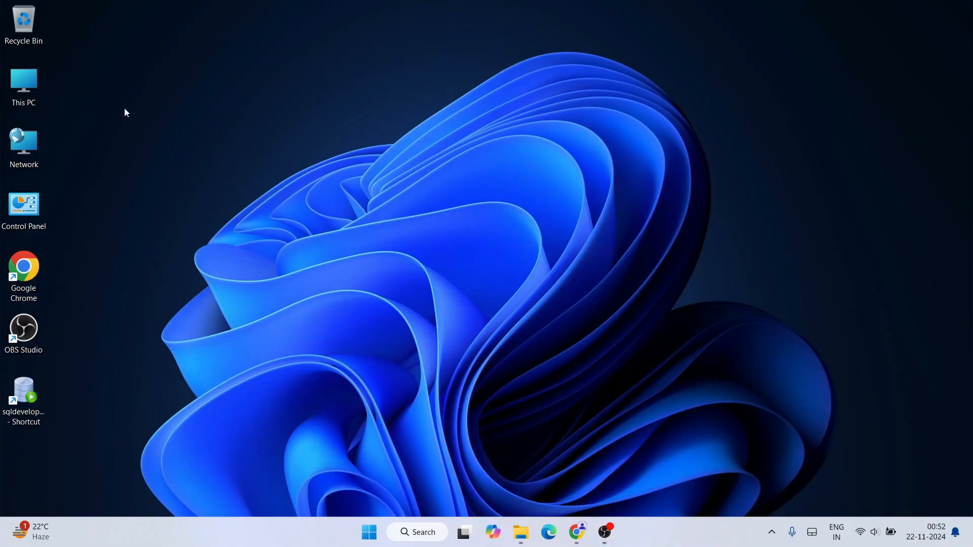
right_click(127, 112)
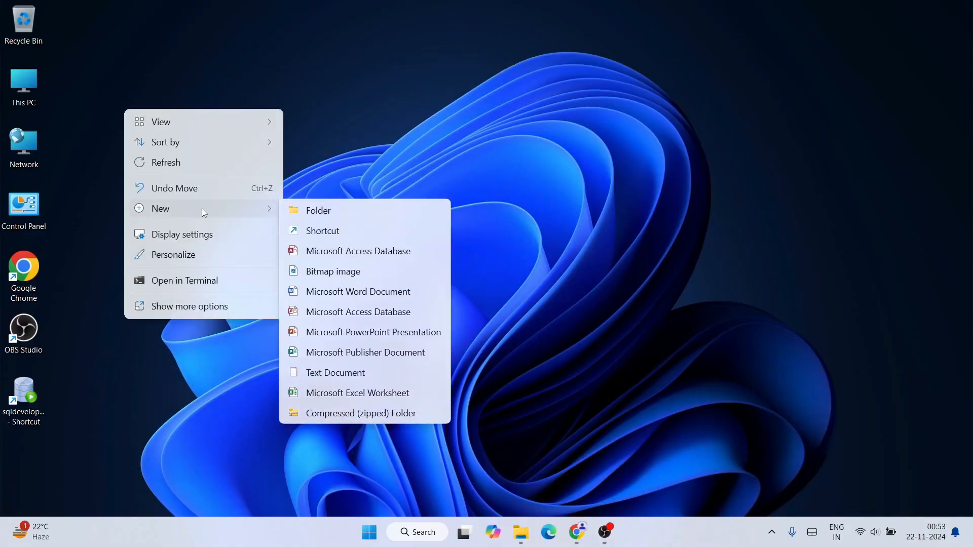
click(315, 215)
text(ph)
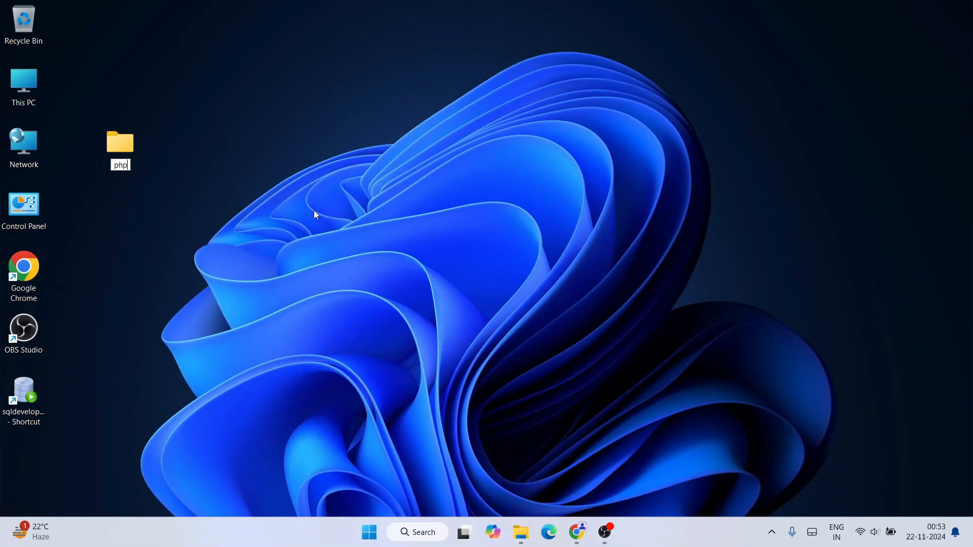
text(proj)
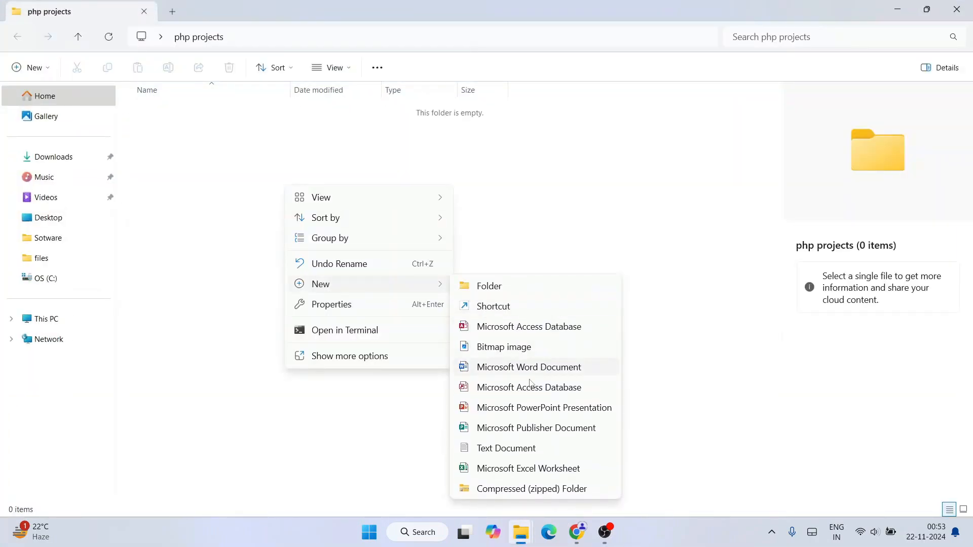
Create a new text document in php projects and rename it HelloWorld.php.
click(505, 448)
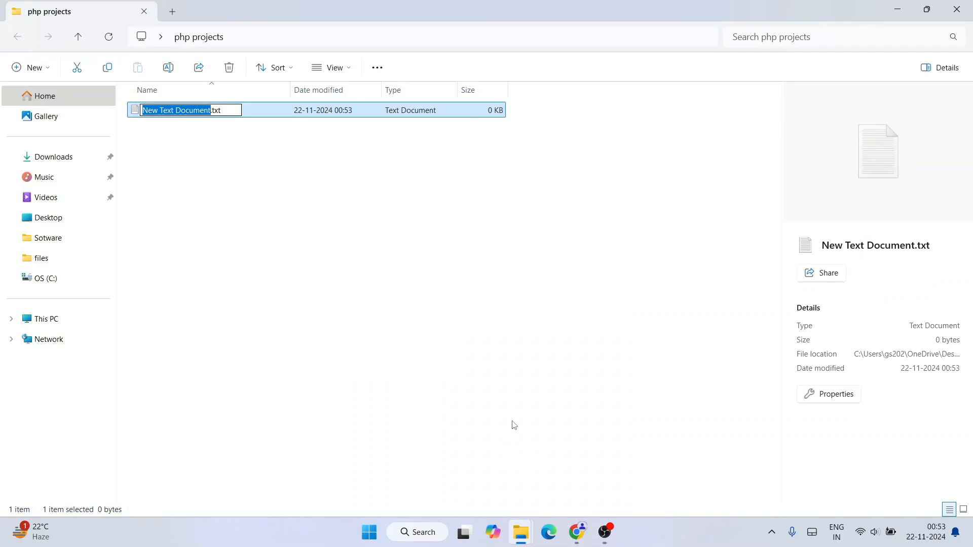
text(HelloW.txt)
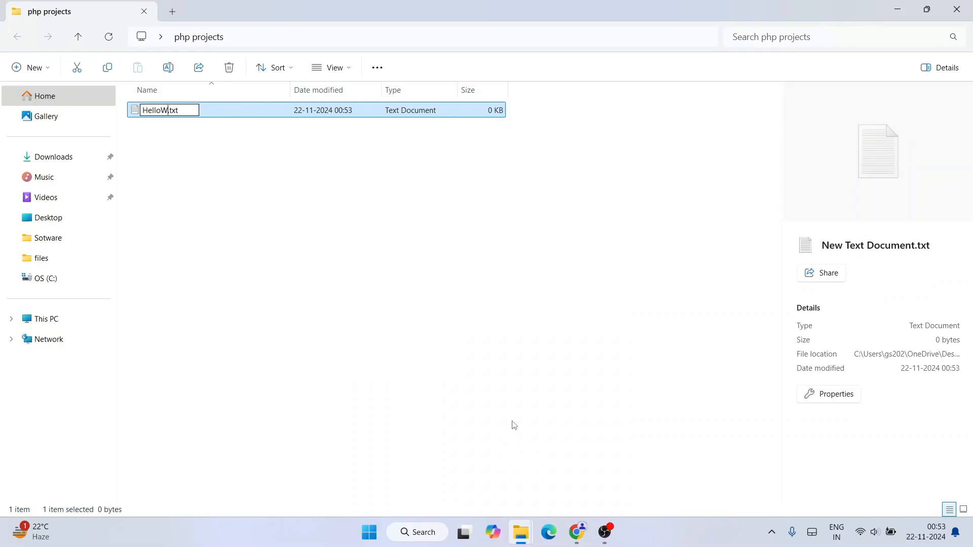
text(orld)
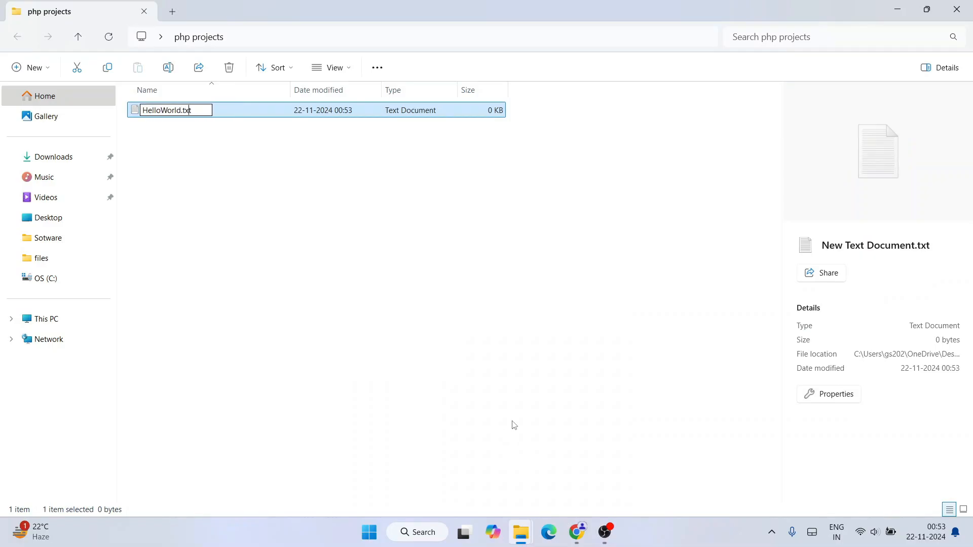
key(Backspace)
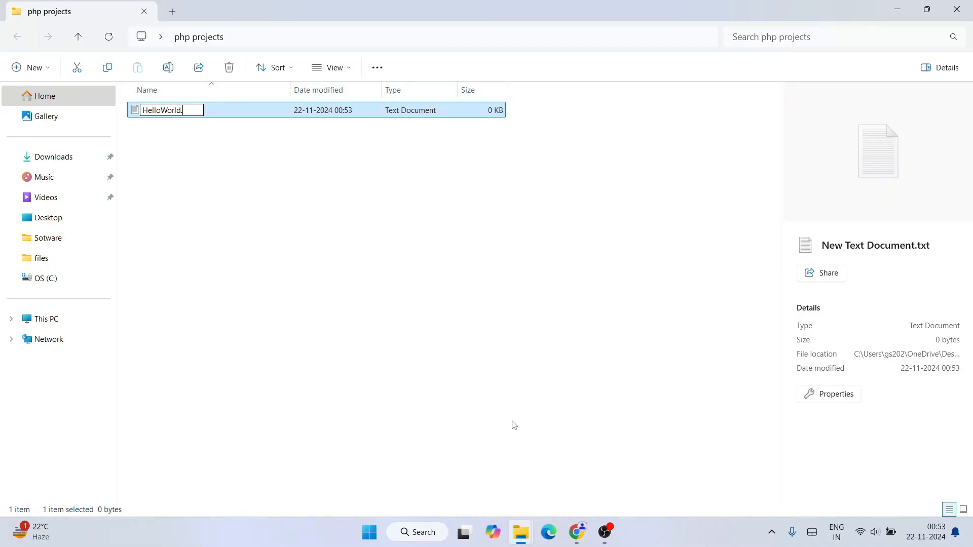
text(php)
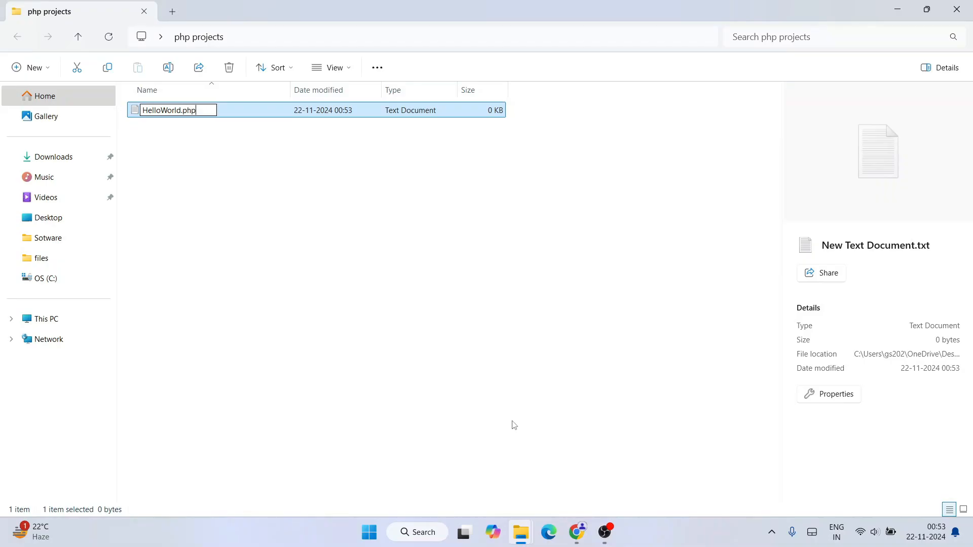
key(Enter)
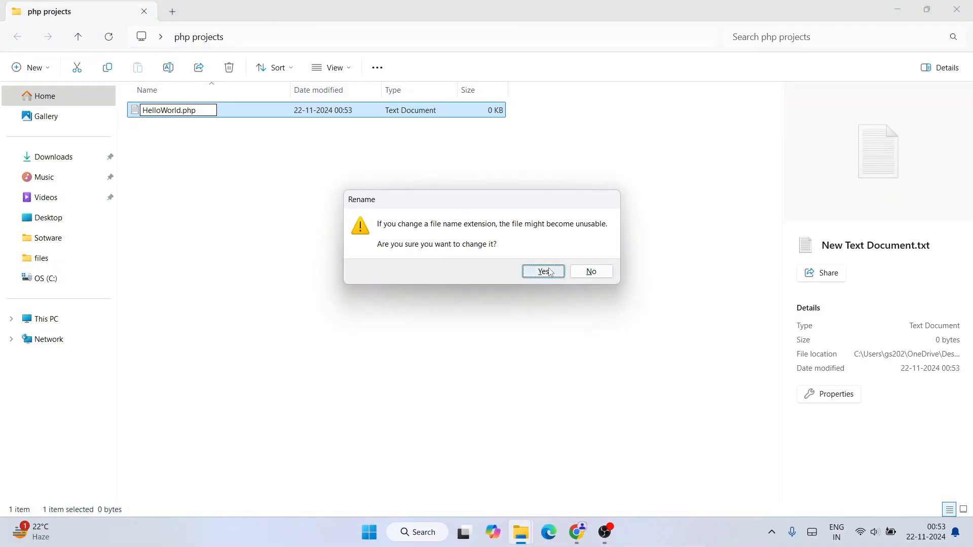
Accept the extension change and check that file name extensions are shown.
click(542, 271)
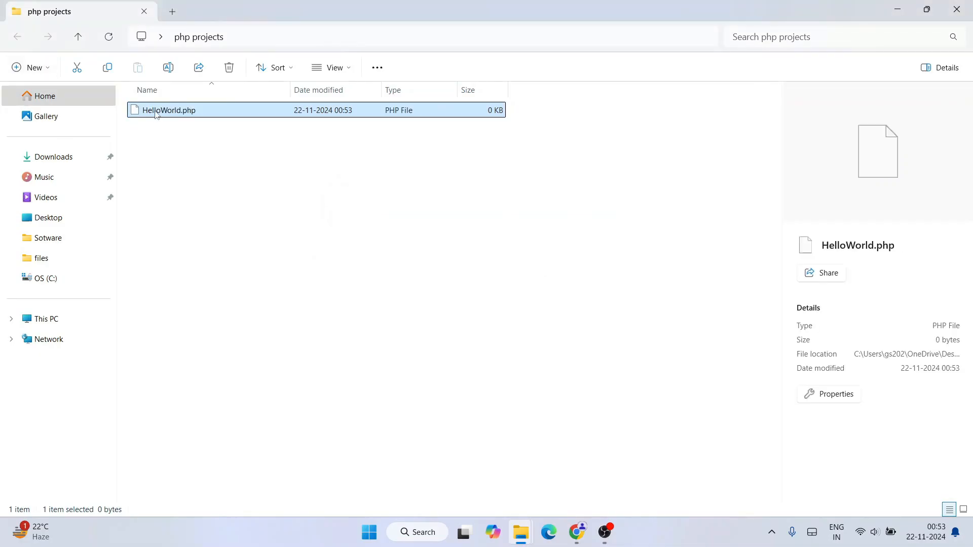
mouse_move(196, 118)
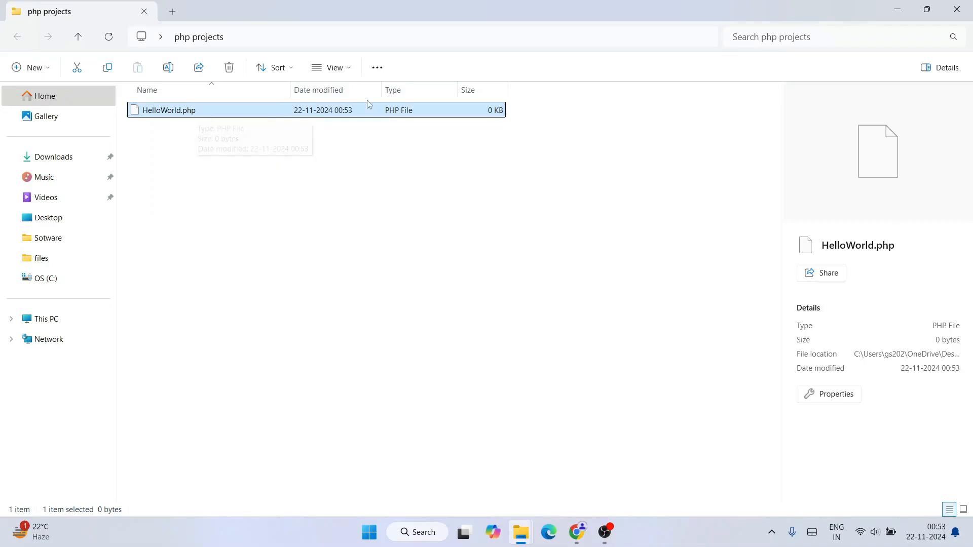
click(334, 67)
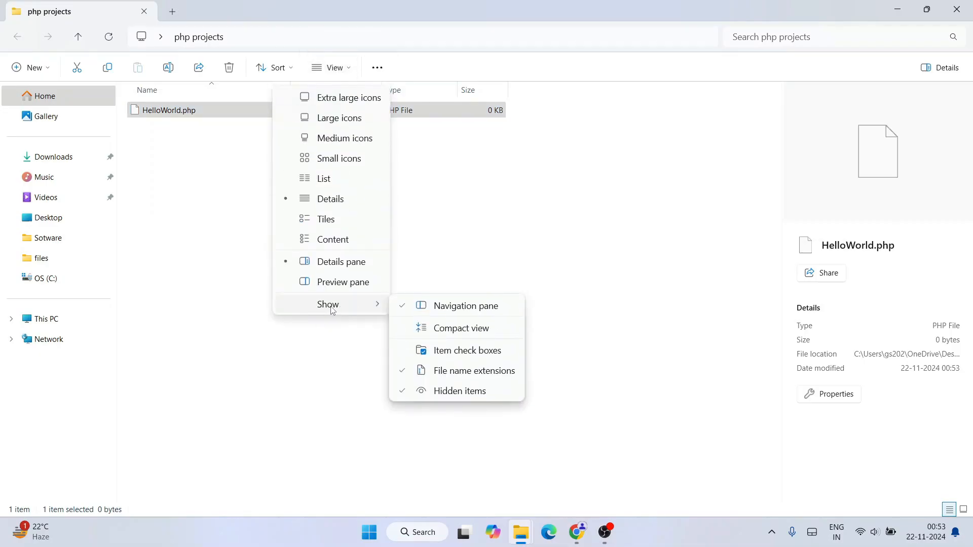
mouse_move(474, 371)
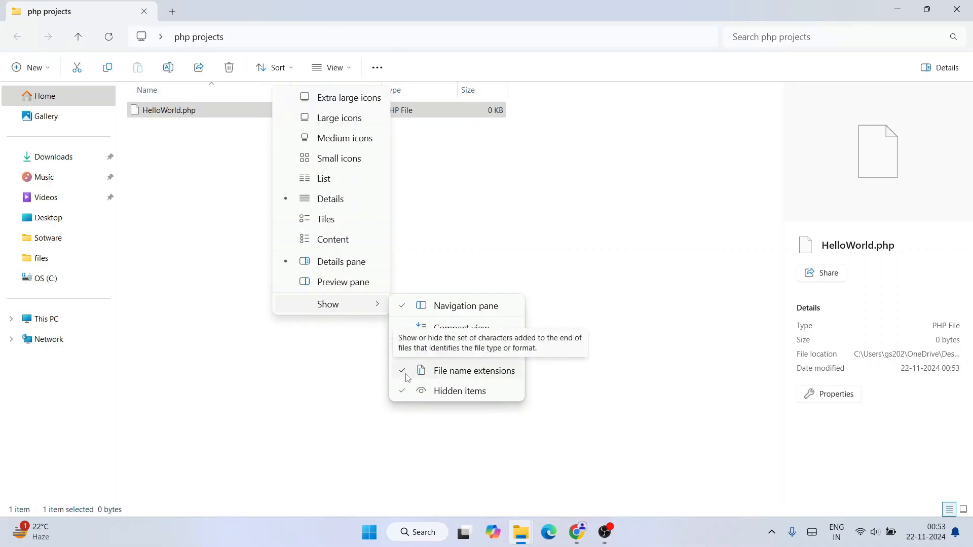
mouse_move(445, 378)
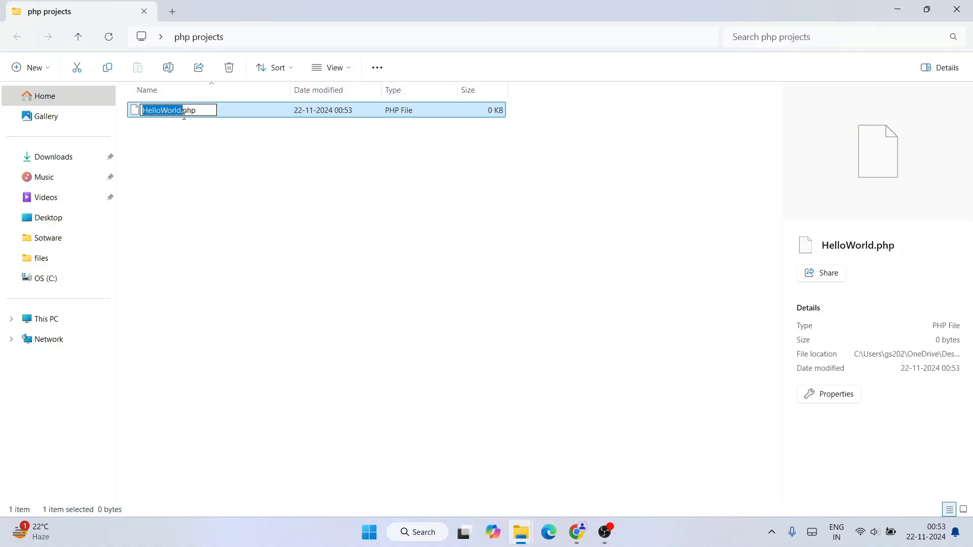
double_click(188, 110)
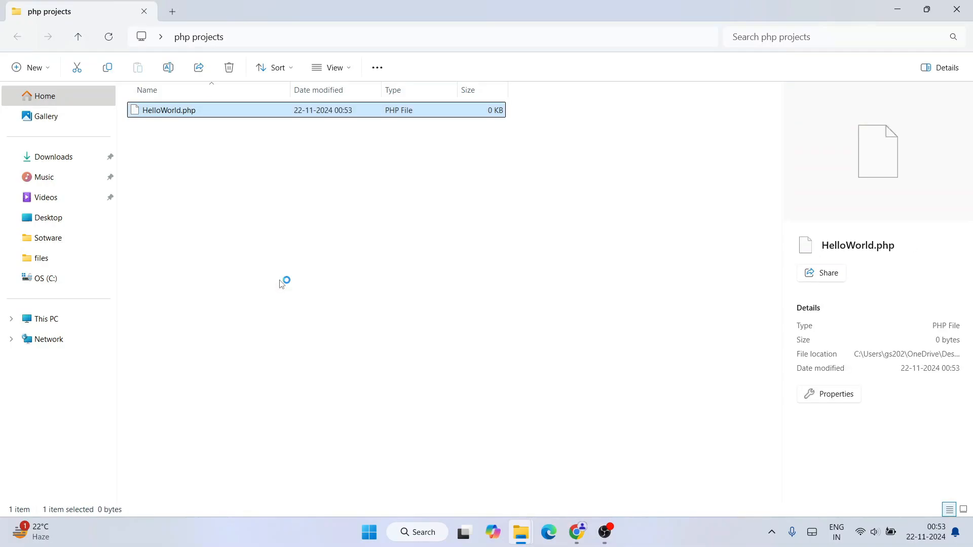
Open HelloWorld.php in Notepad and write <?php echo "Hello World"; ?>.
double_click(169, 110)
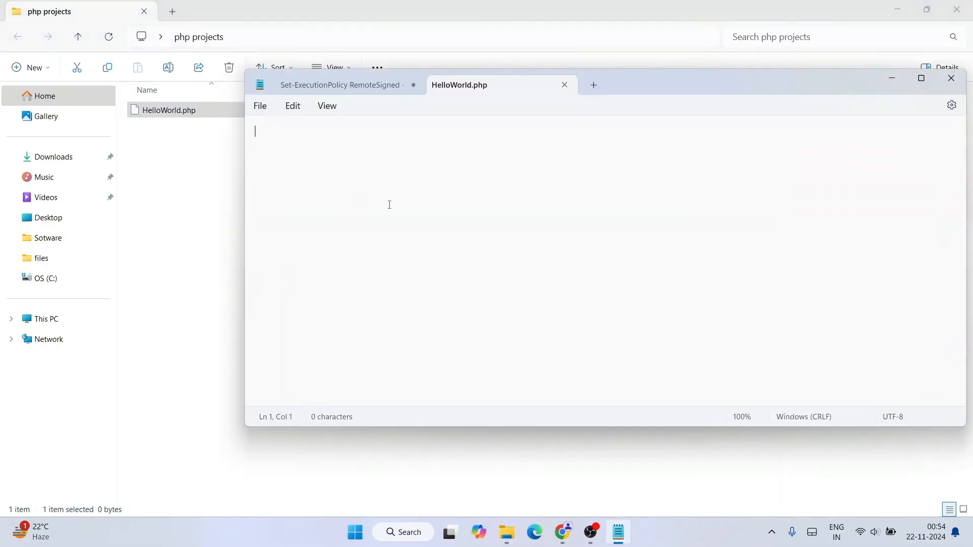
text(<?p)
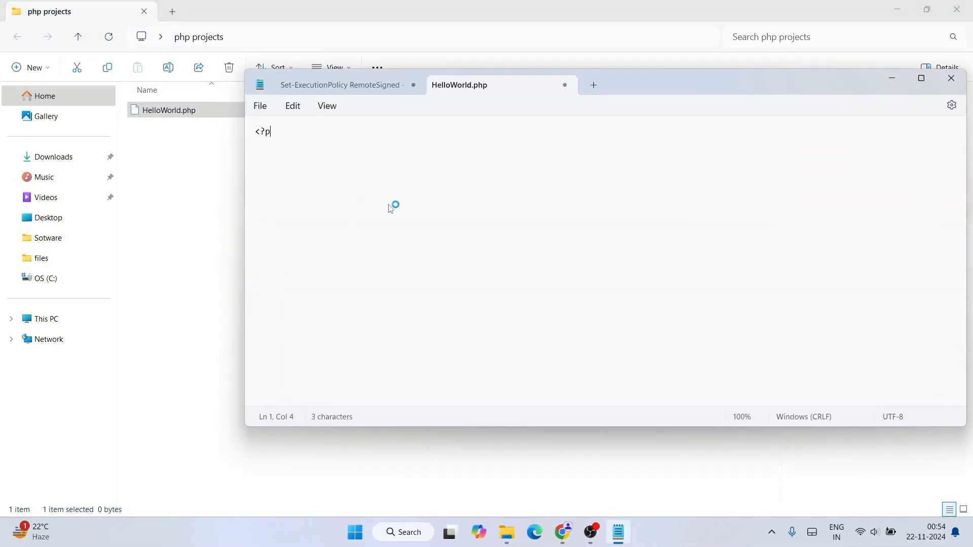
text(hp)
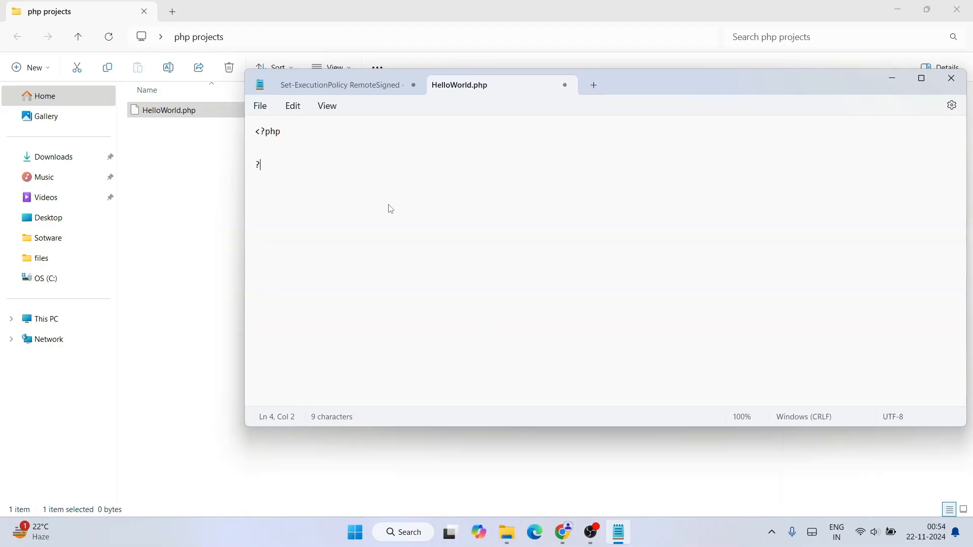
text(ec)
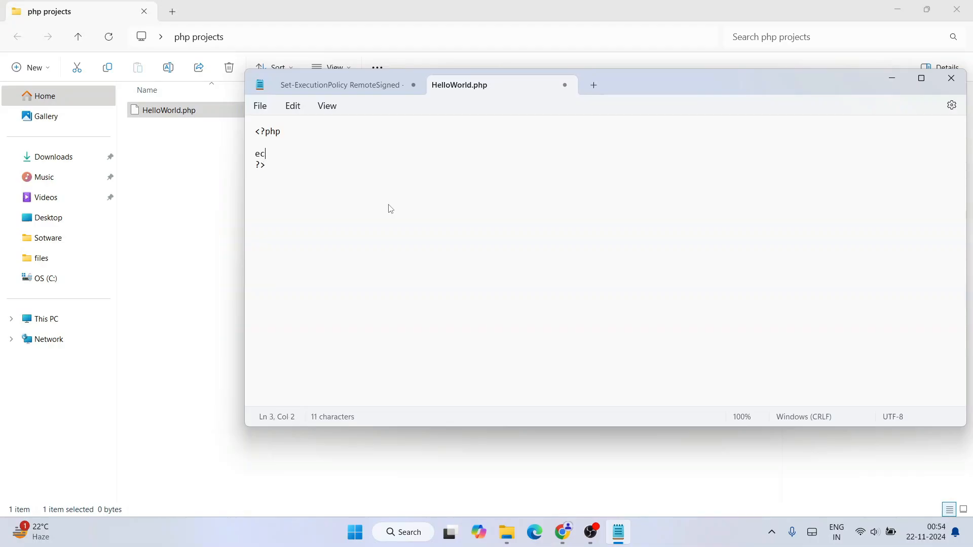
text(ho "G)
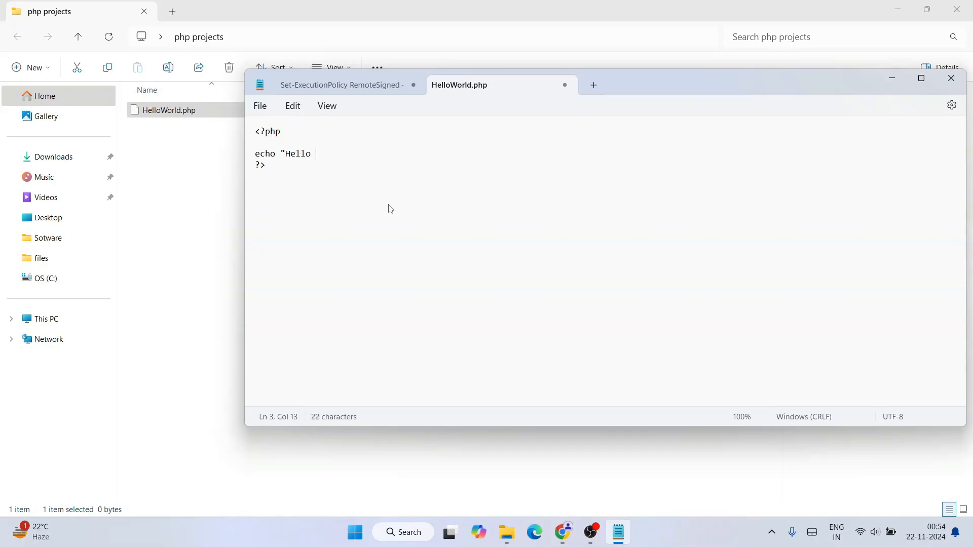
text(World")
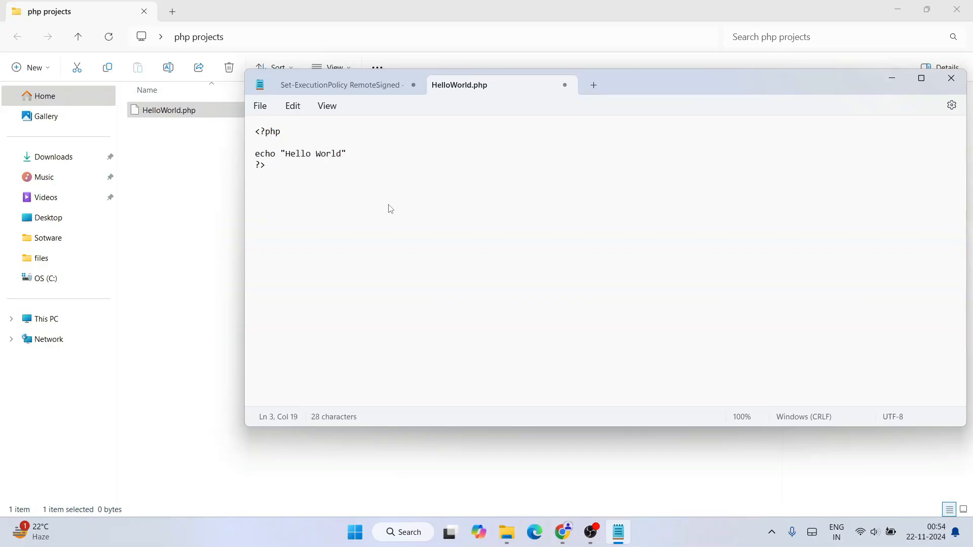
text(;)
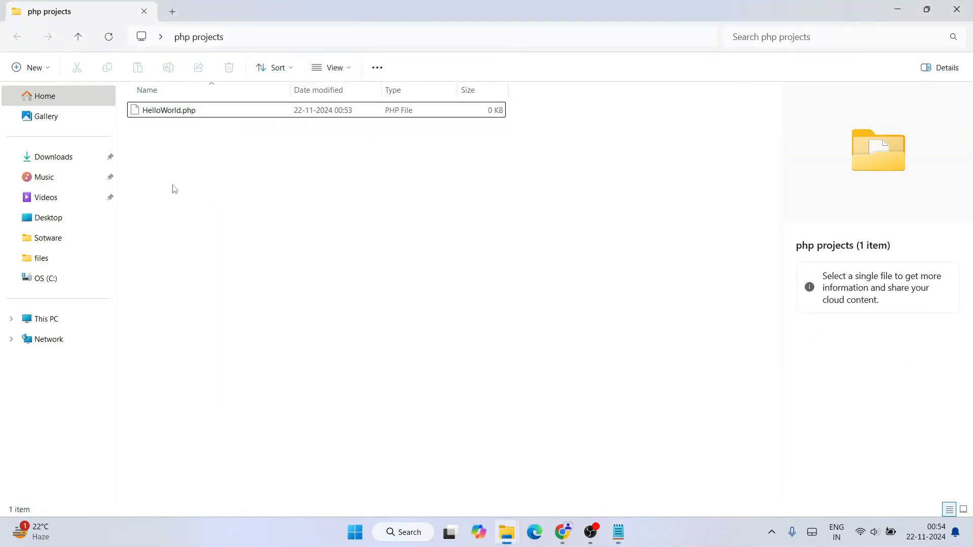
Run php HelloWorld.php from the php projects folder in Command Prompt.
click(199, 36)
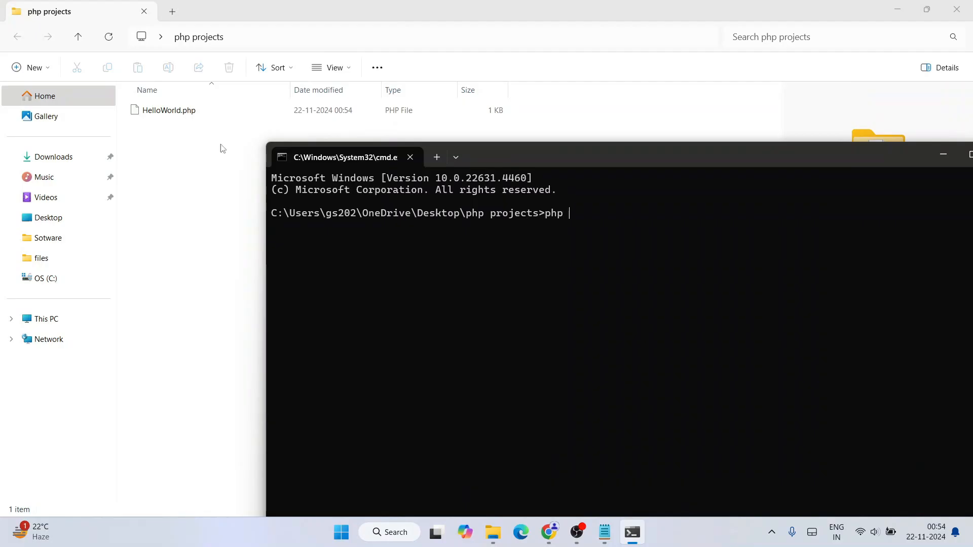
click(168, 110)
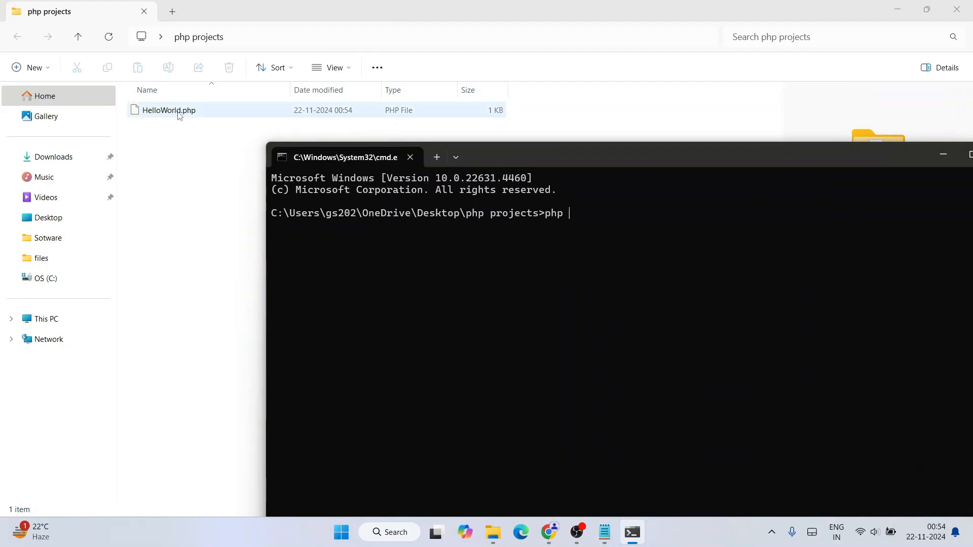
text(H)
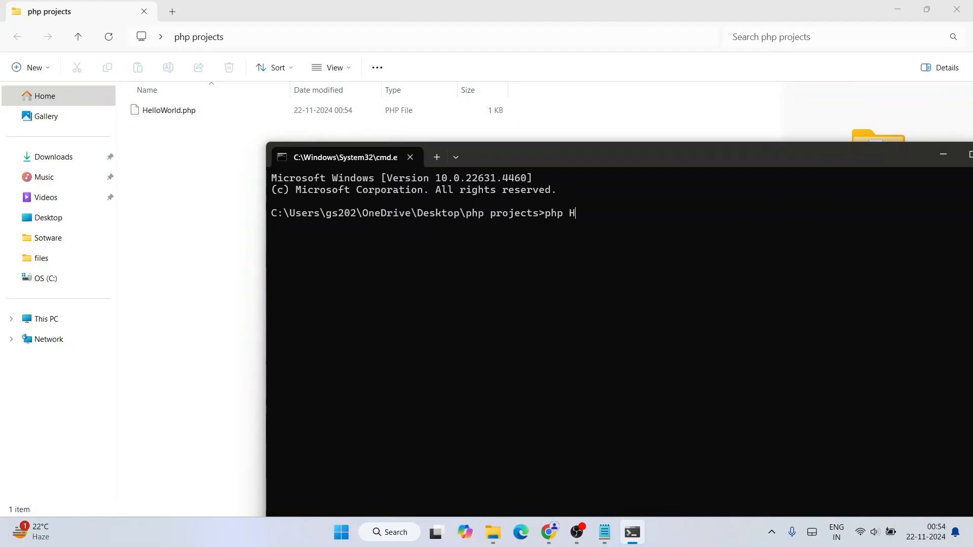
text(elloWorld)
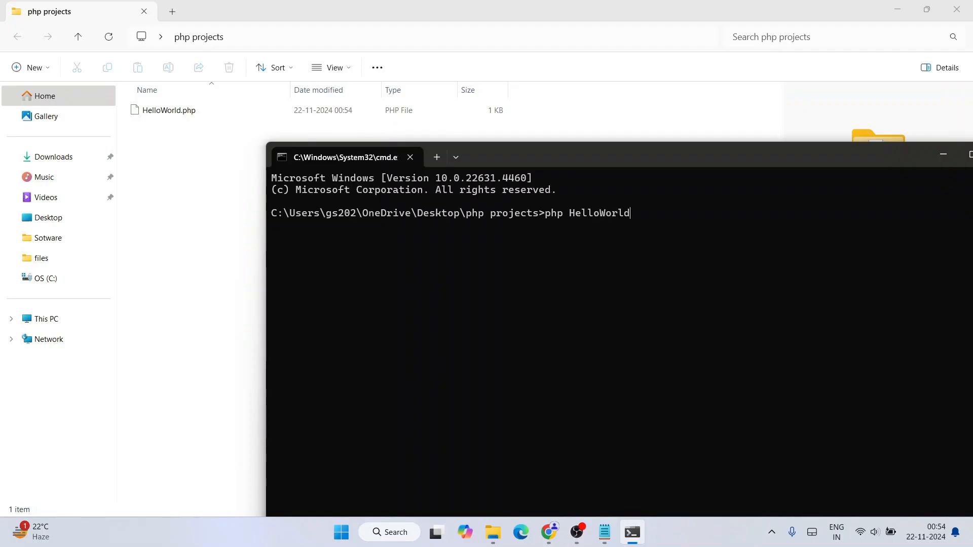
text(/ph)
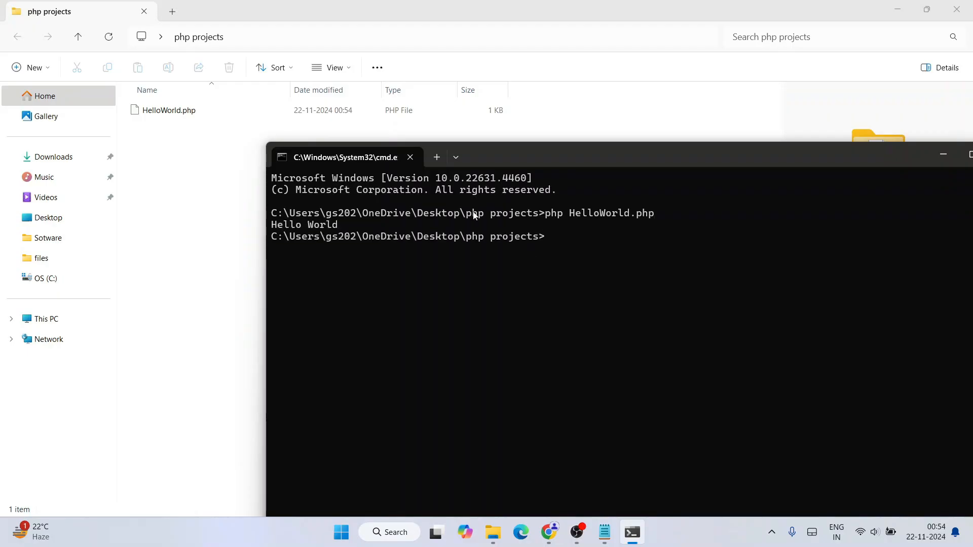
double_click(304, 225)
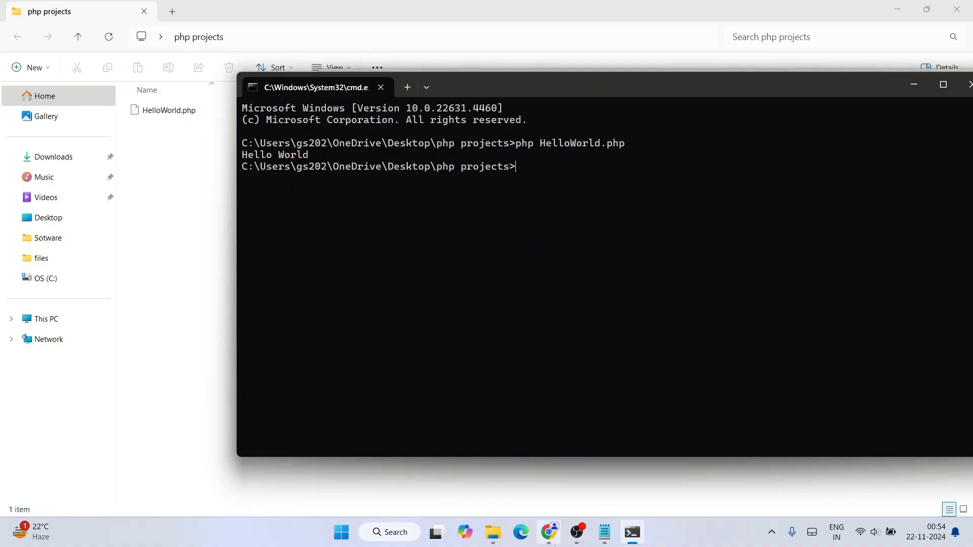
Browse the Geeky Syntax videos in Chrome, then open the Geeky Script Vlogs page.
click(548, 533)
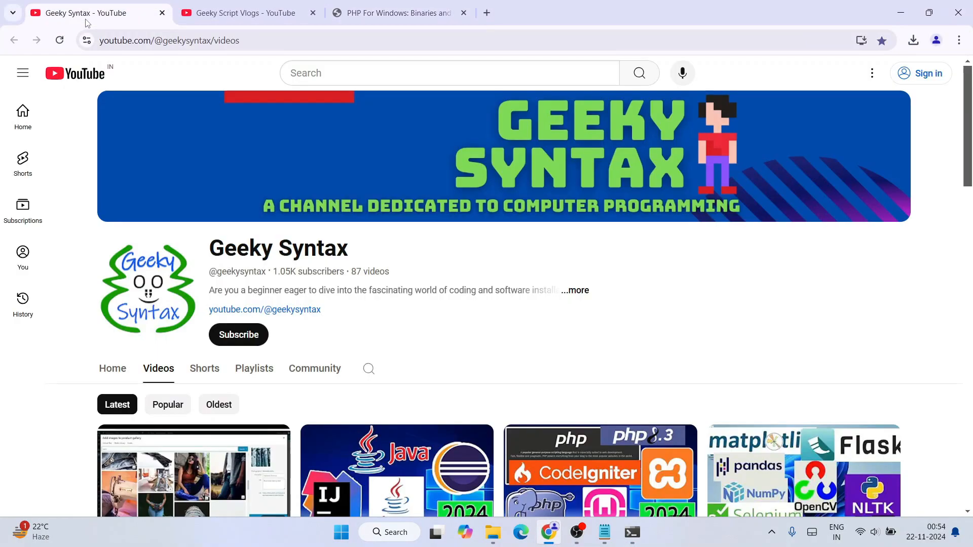
mouse_move(511, 258)
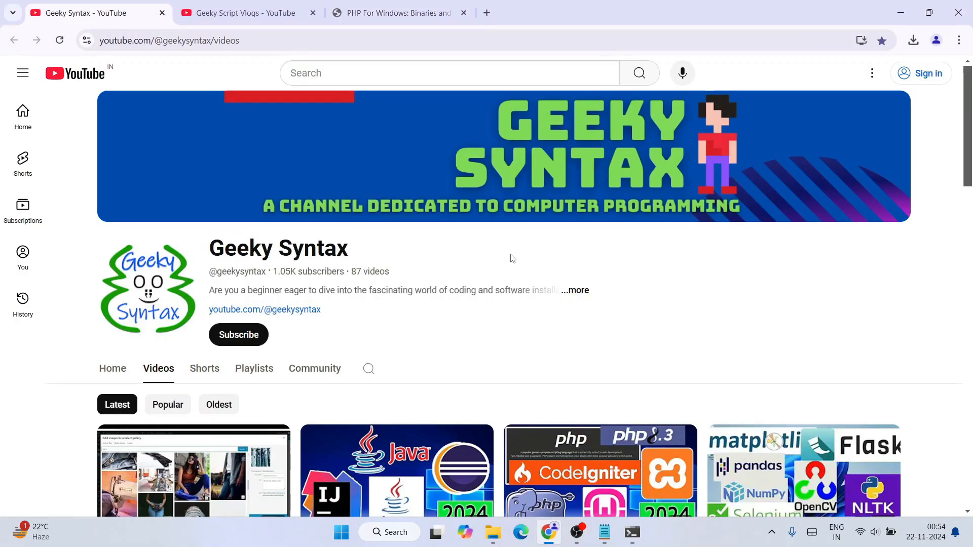
scroll(down, 3)
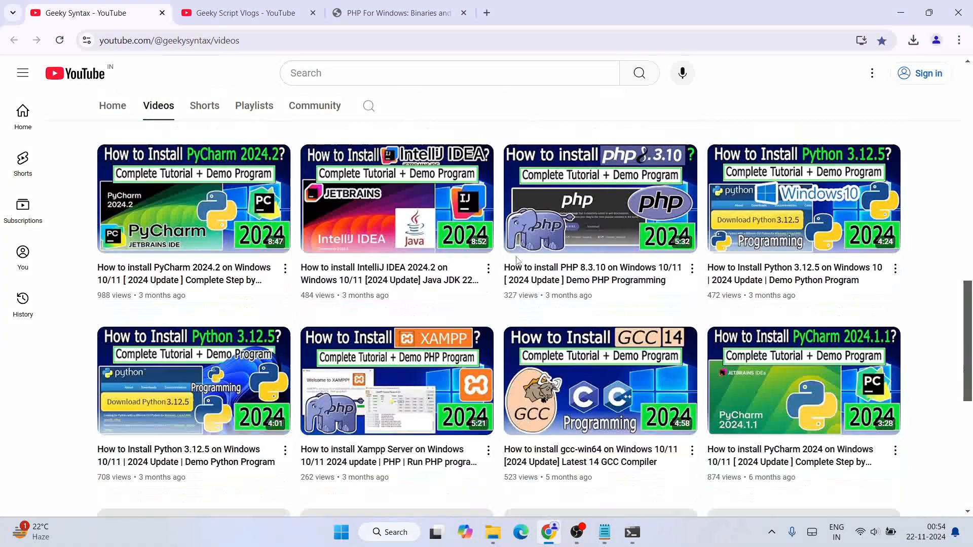
scroll(down, 3)
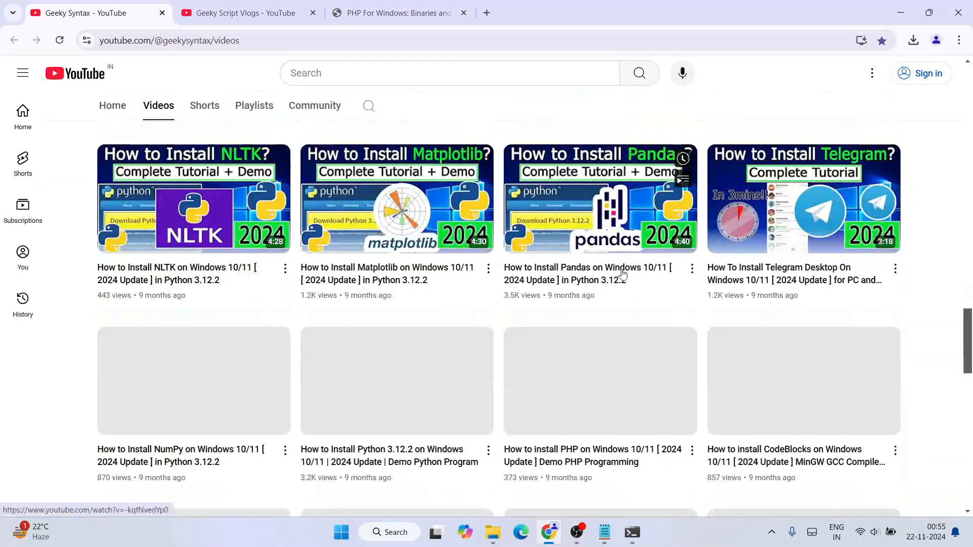
scroll(up, 3)
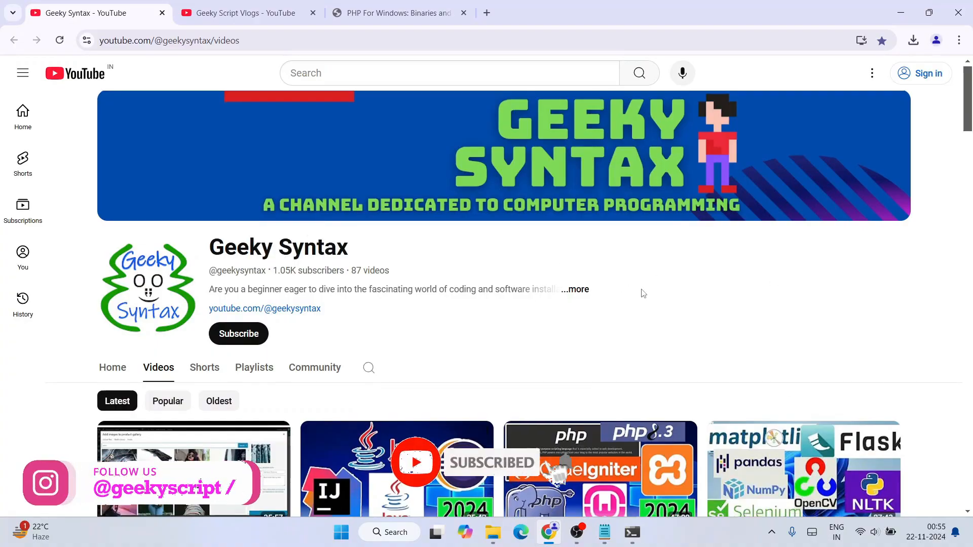
click(242, 12)
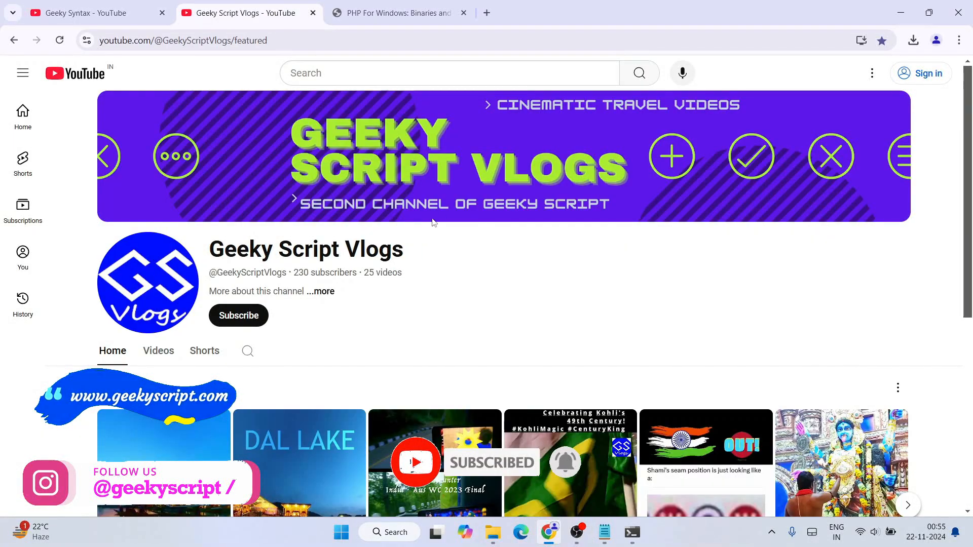